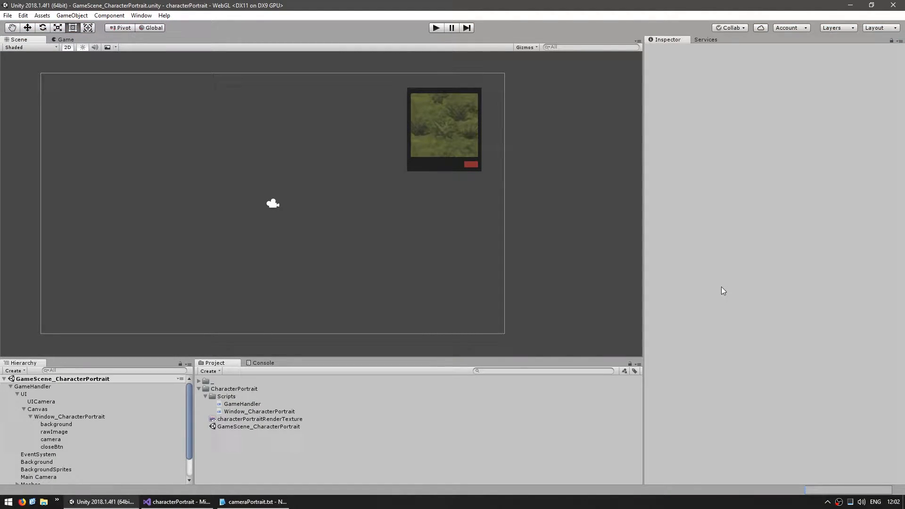
mouse_move(685, 300)
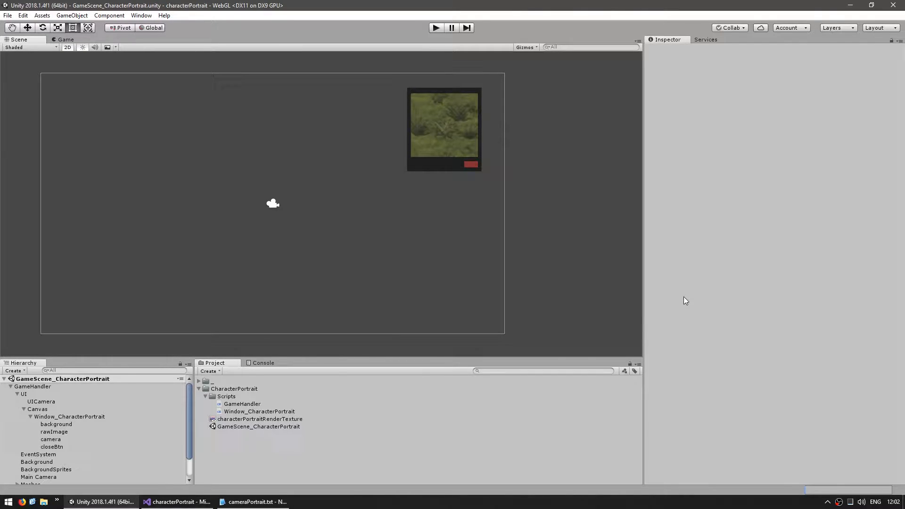
- Create a Prefabs folder inside the CharacterPortrait asset folder
left_click(234, 388)
type("Pr")
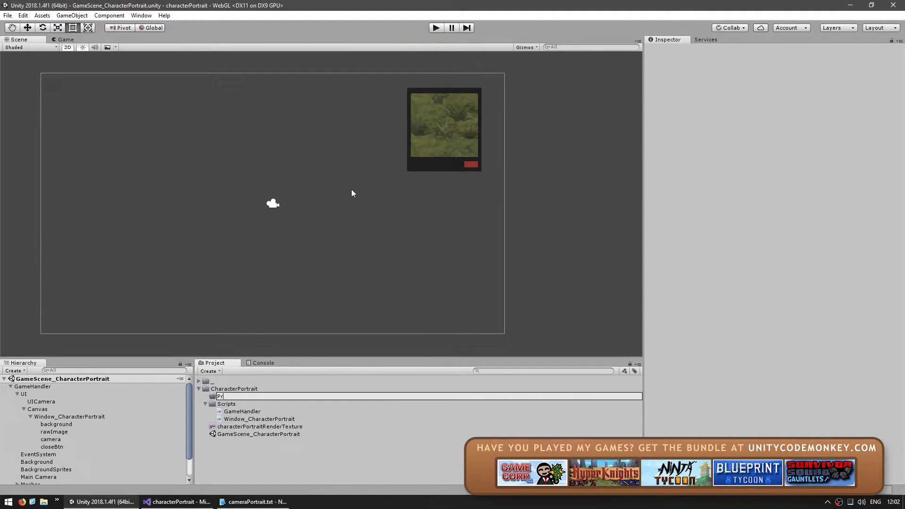
right_click(227, 396)
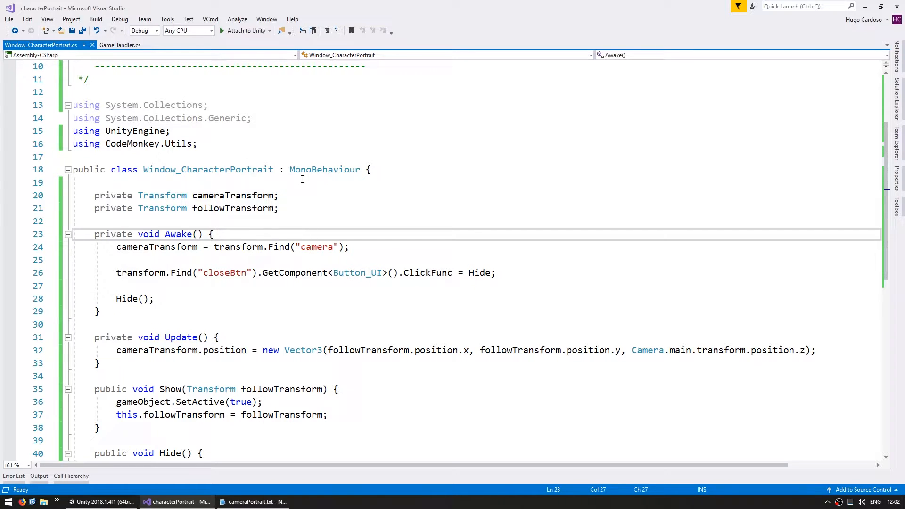
- Add an empty 'public static void Show_Static() { }' method below Hide and save
scroll("down", 3)
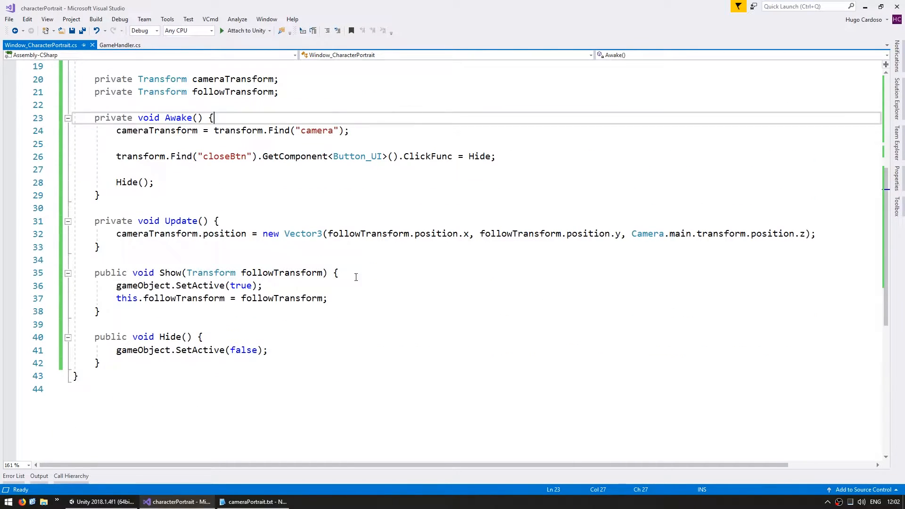
type("public static void Show_Static")
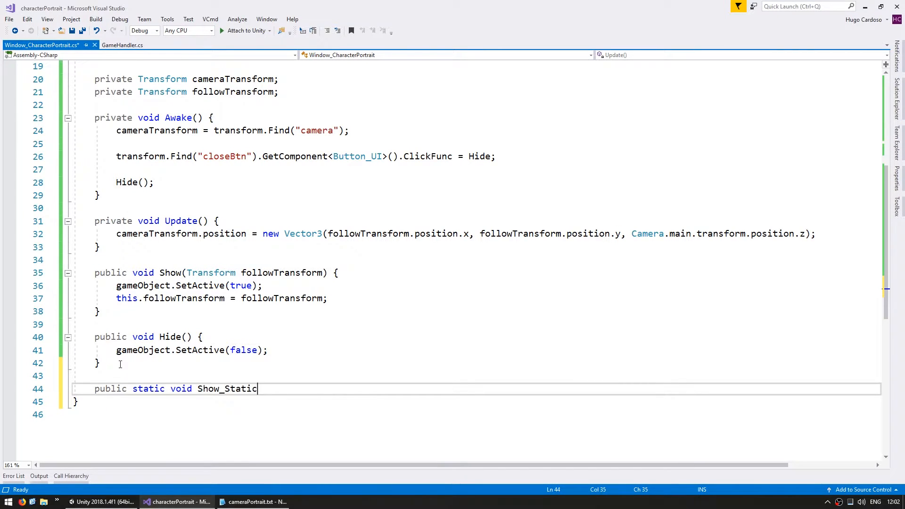
type("() {")
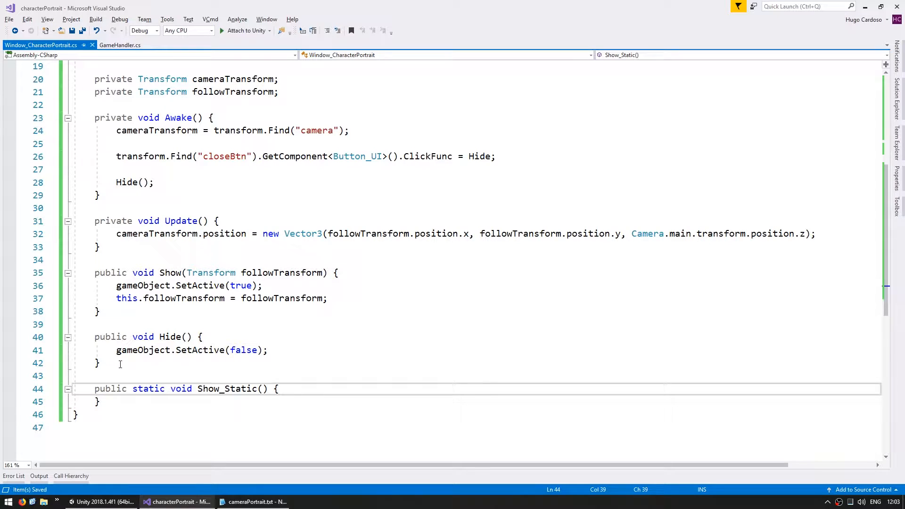
- Add public static GameHandler instance and public Canvas canvas fields to GameHandler
left_click(120, 45)
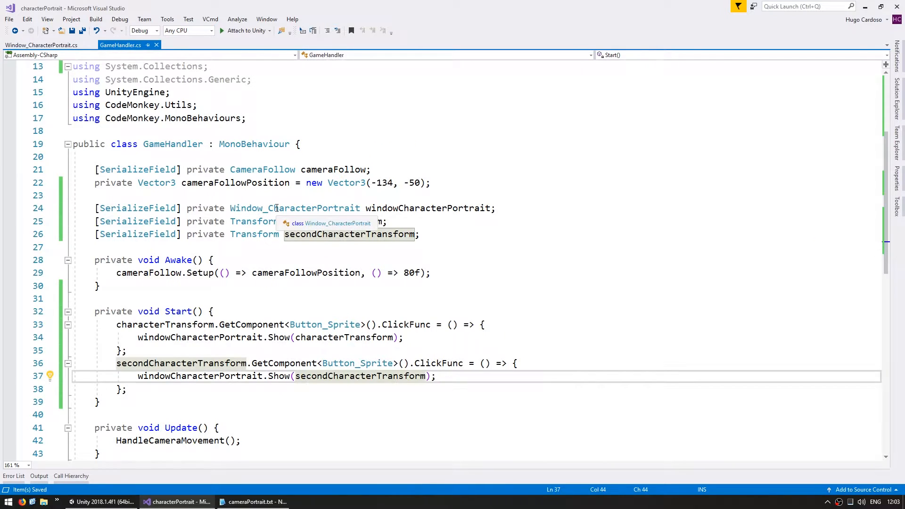
type("public static")
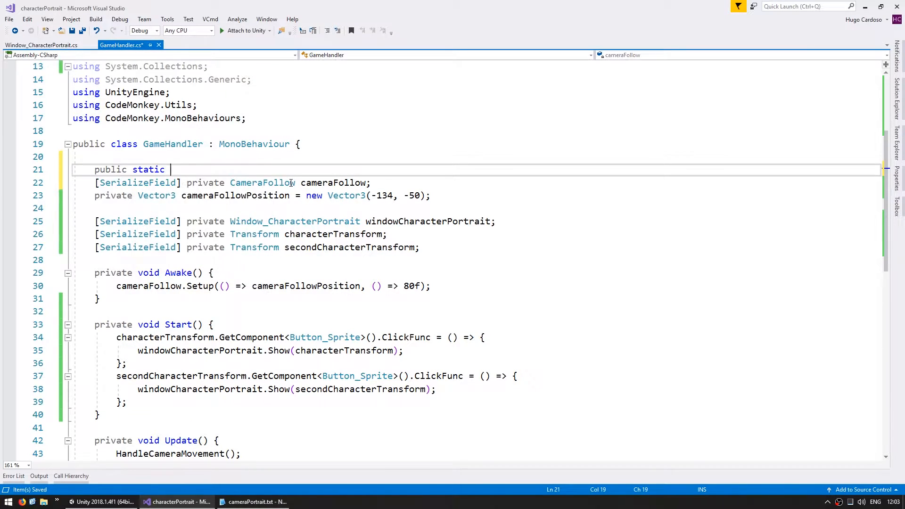
type("GameHandler instance;")
type("p")
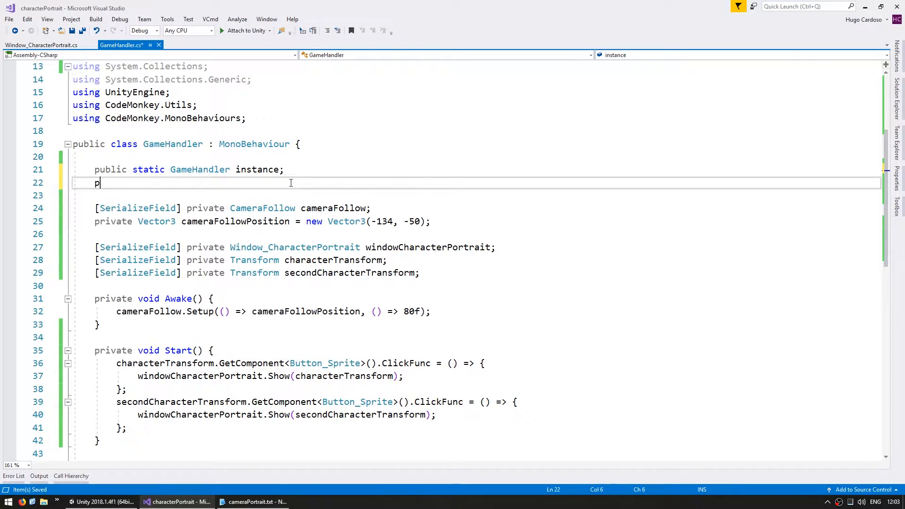
type("ublic Canvas canvas;")
left_click(476, 195)
type("public Transform pfWindow_CharacterPortrait;")
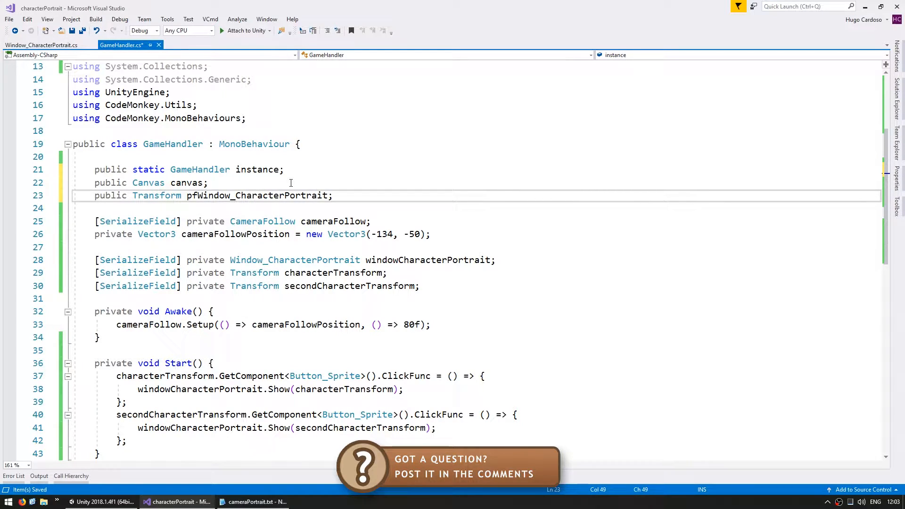
- Begin Instantiate(GameHandler.instance. in Show_Static using the pfWindow_CharacterPortrait field
double_click(258, 196)
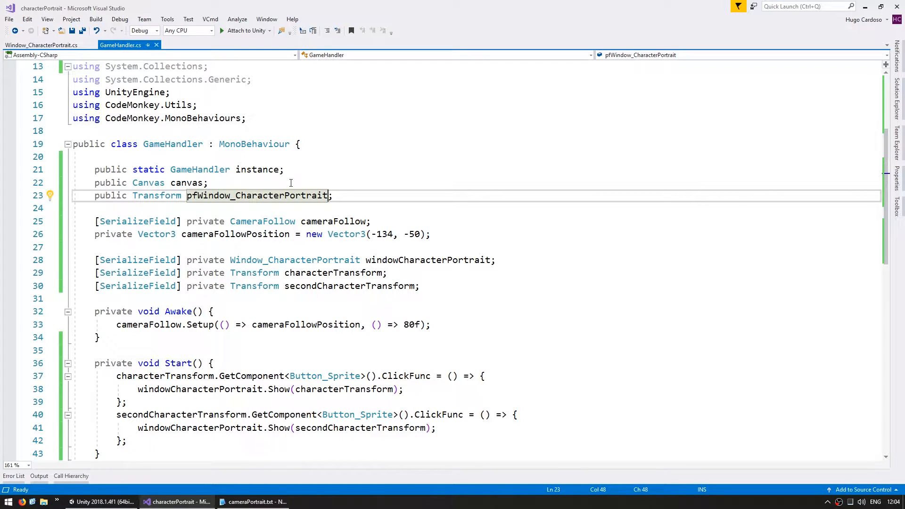
type("instance.);")
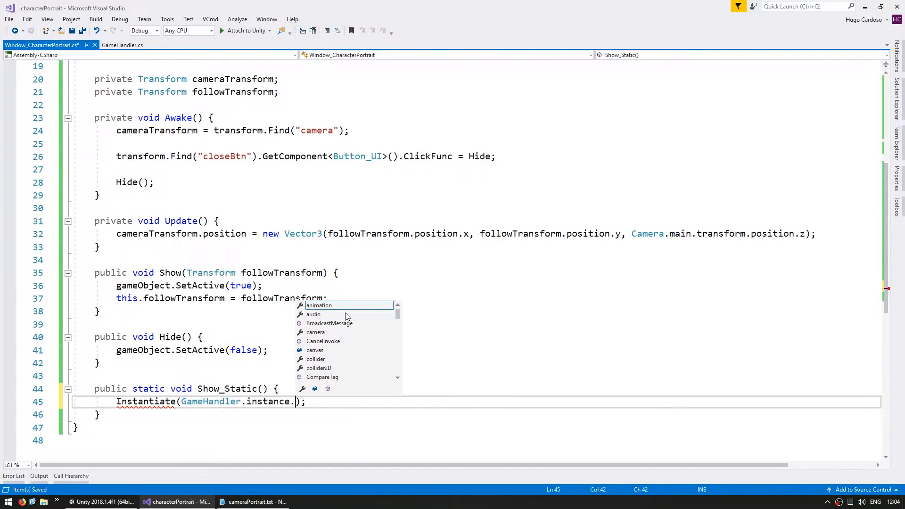
- Instantiate pfWindow_CharacterPortrait, parent it to the canvas and give its RectTransform a random anchoredPosition
type("pfWindow_CharacterPortrait")
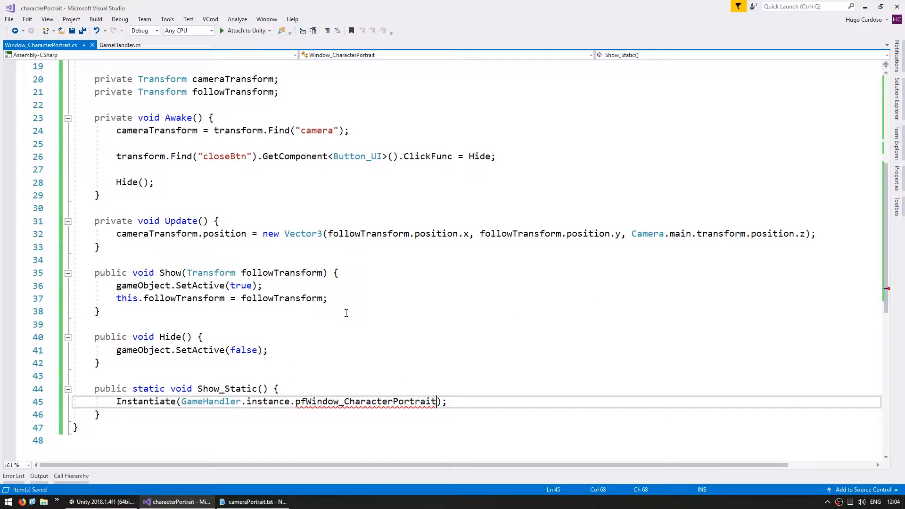
type("Transform windowCharacterPortraitTrans")
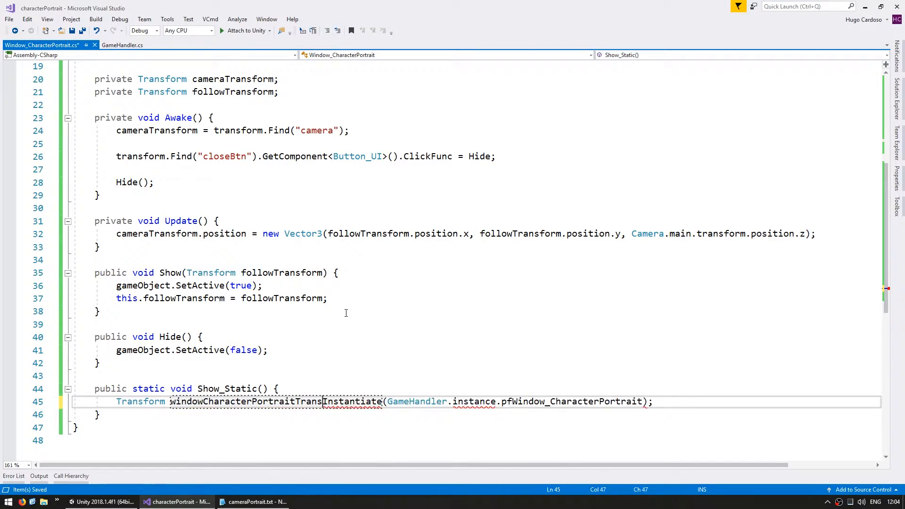
type("windowCharacterPortraitTransform.SetParent(GameHandler.instance.);")
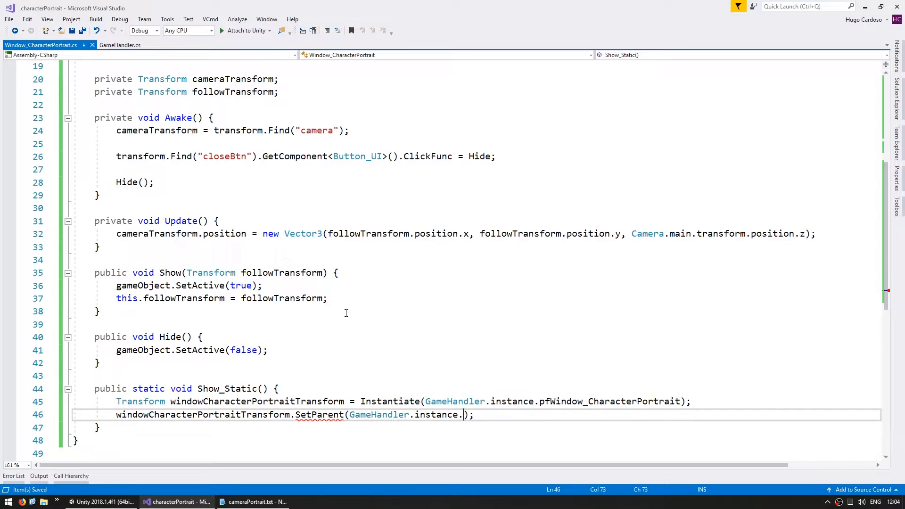
type("canvas.p")
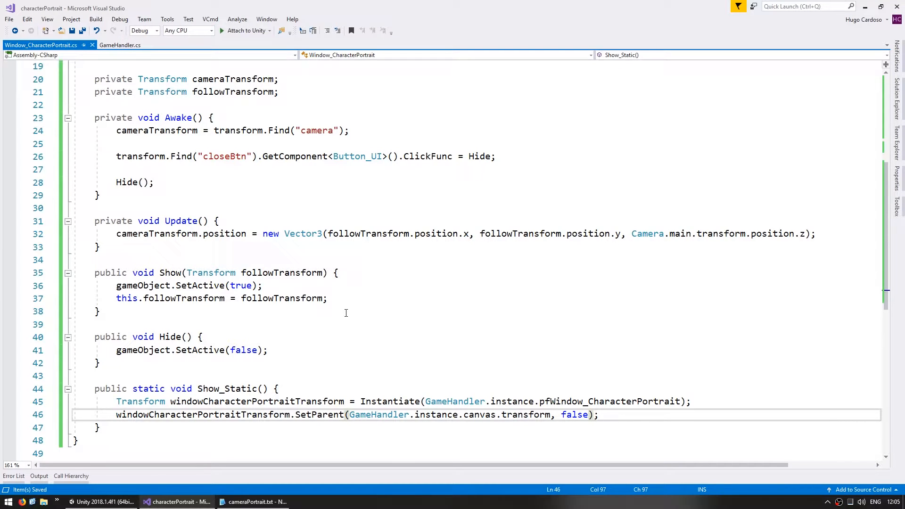
key("Return")
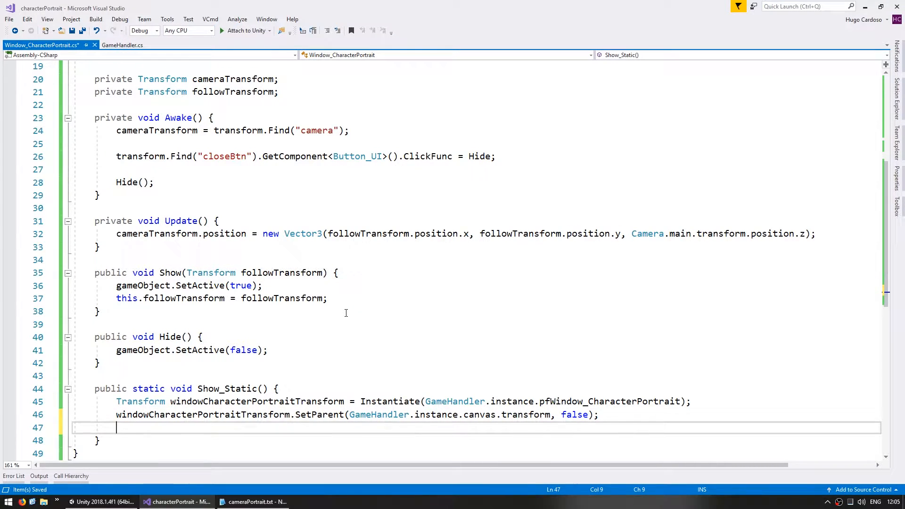
type("windowCharacterPortraitTransform.GetComponent<RectTransform>().anchoredPosition = new Vector2(UnityEngine.Random.Range(-500, 500), UnityEngin")
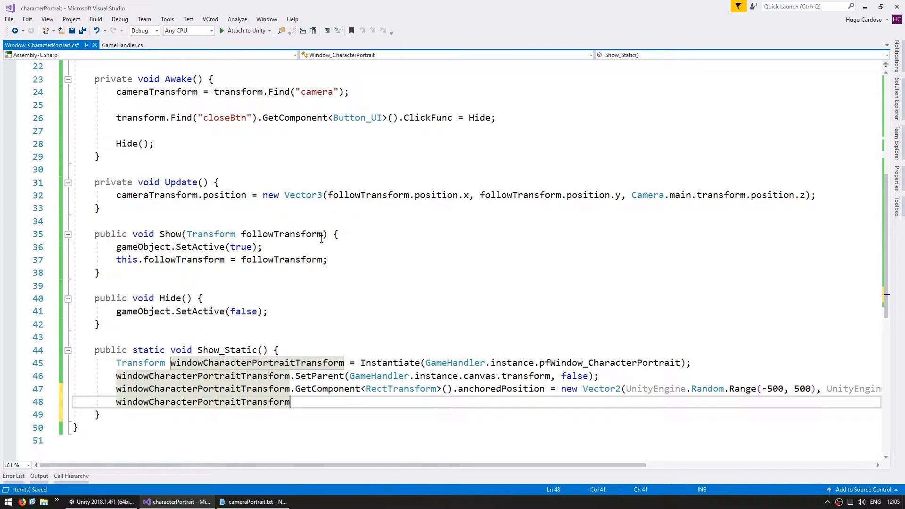
- Get the Window_CharacterPortrait component, call Show(followTransform) with a Transform parameter, and make Show private
type(".GetComponent<Widn")
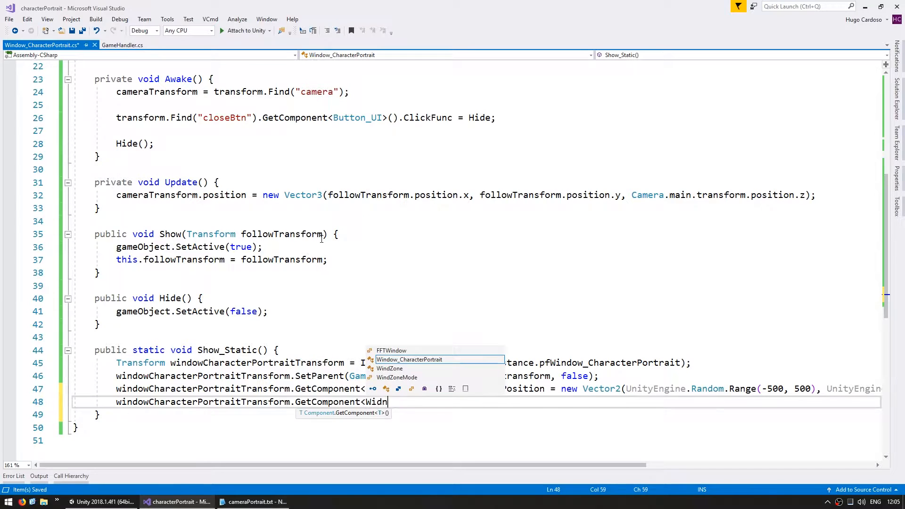
key("Backspace")
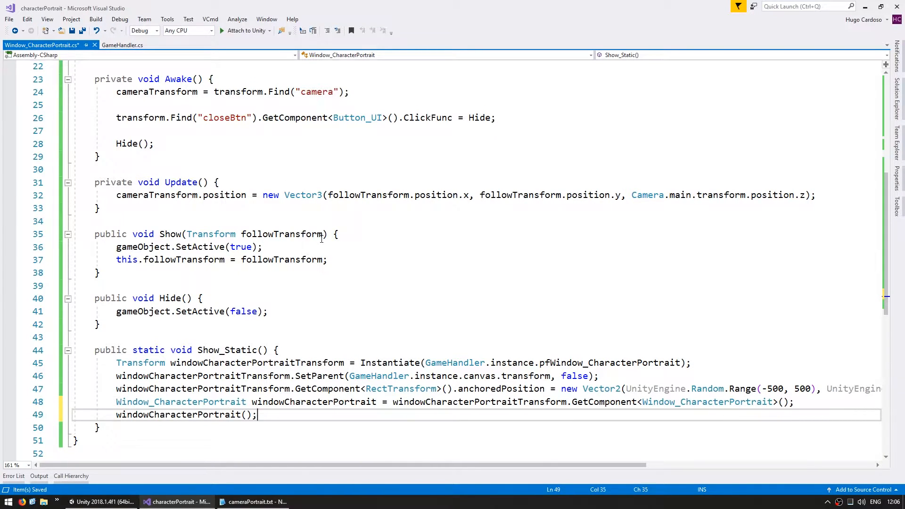
type(".Show")
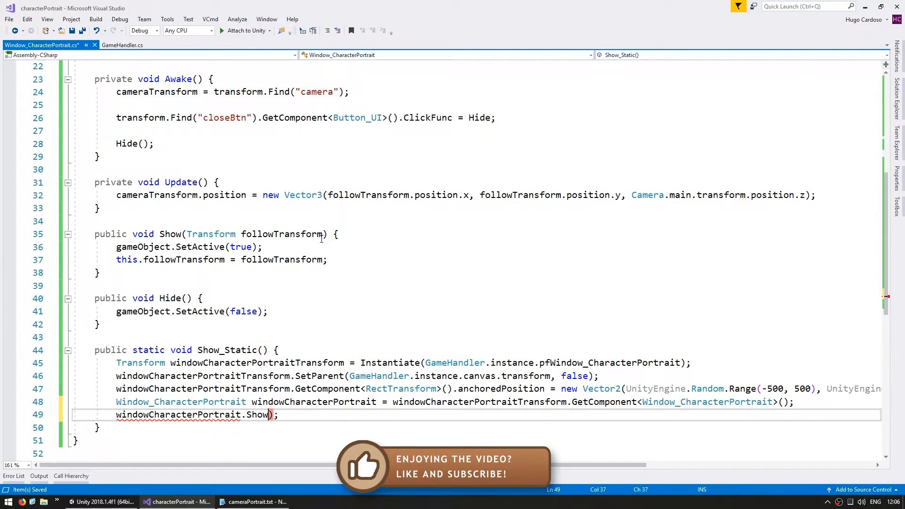
type("Transform followTransform")
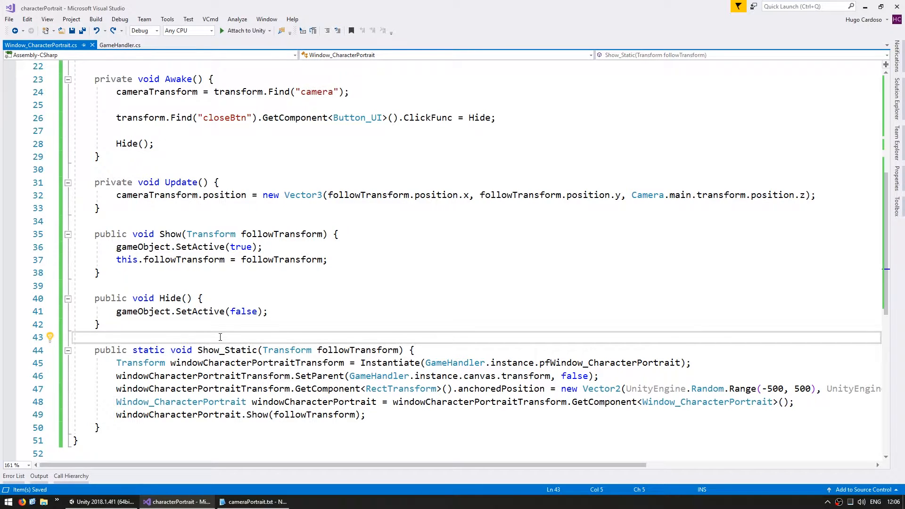
double_click(225, 349)
type("rivate")
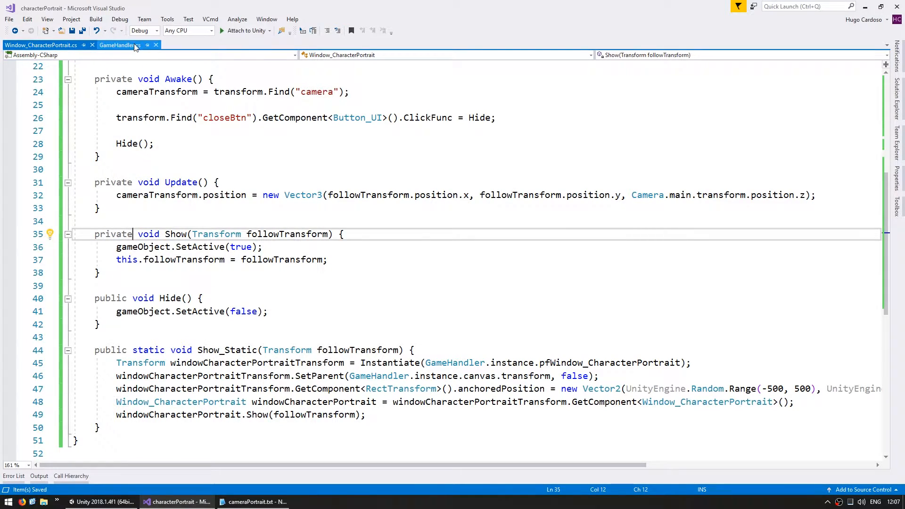
- Set instance = this in GameHandler's Awake and open portraits via Show_Static for each clicked character
left_click(116, 45)
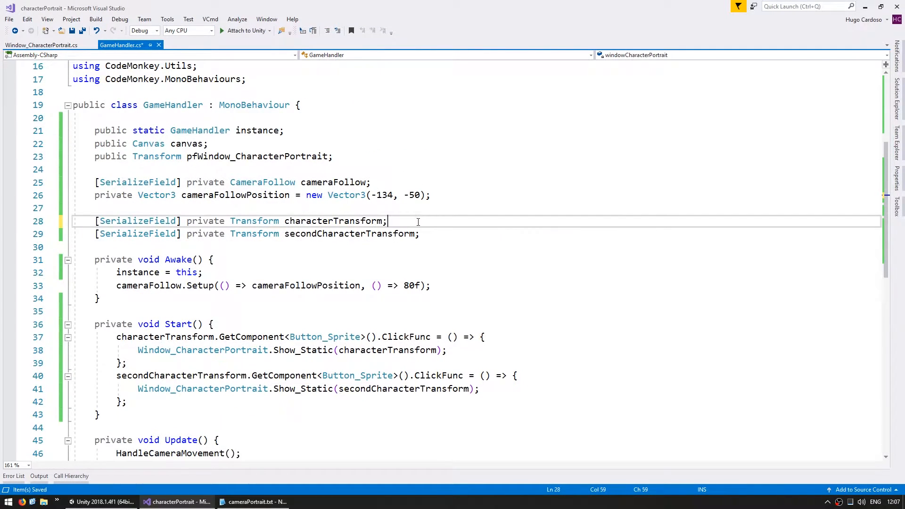
left_click(104, 501)
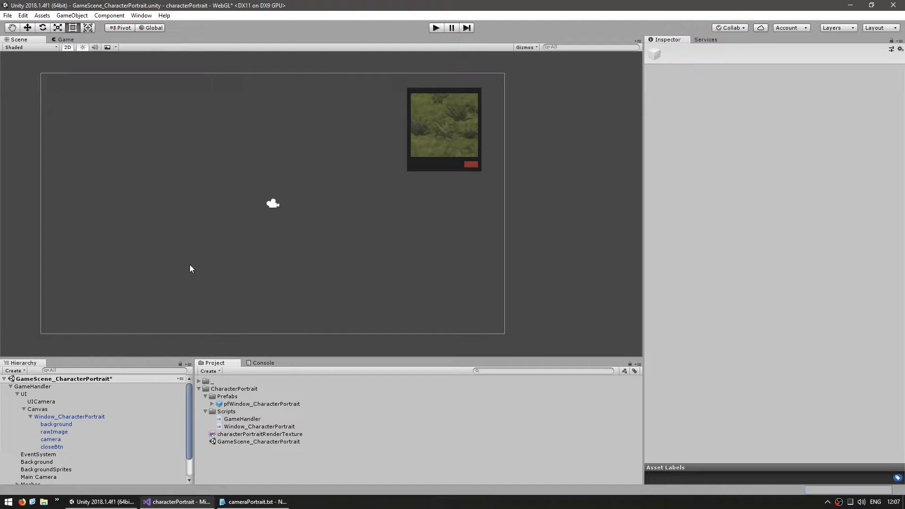
- Play the scene, spawn two portrait windows that both show the same knight, and return to the script
left_click(33, 386)
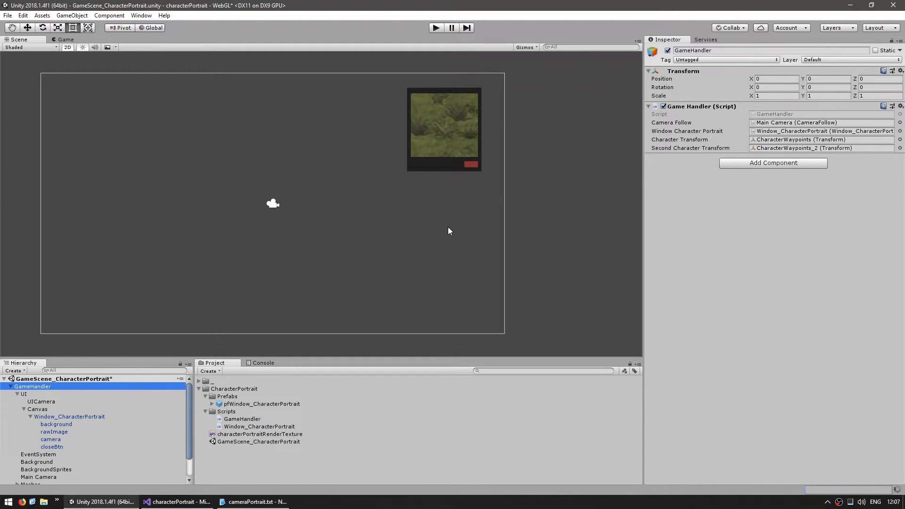
left_click(436, 28)
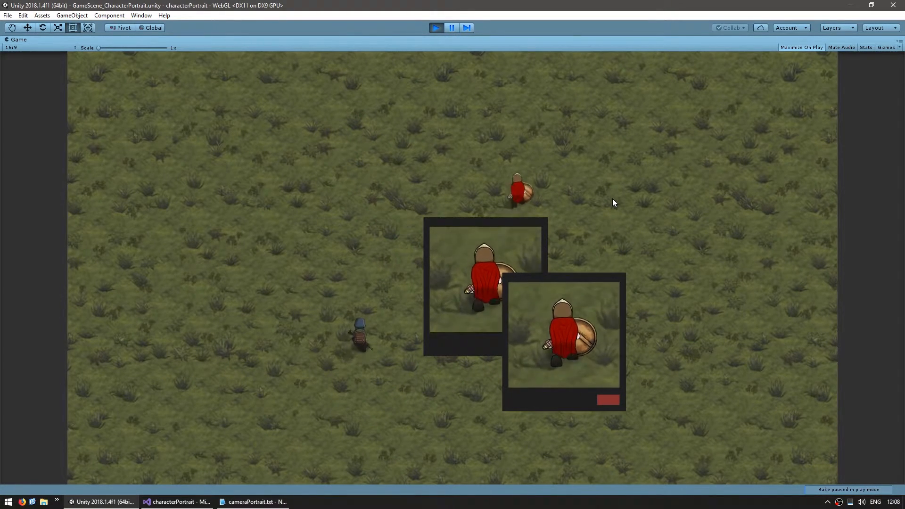
left_click(180, 501)
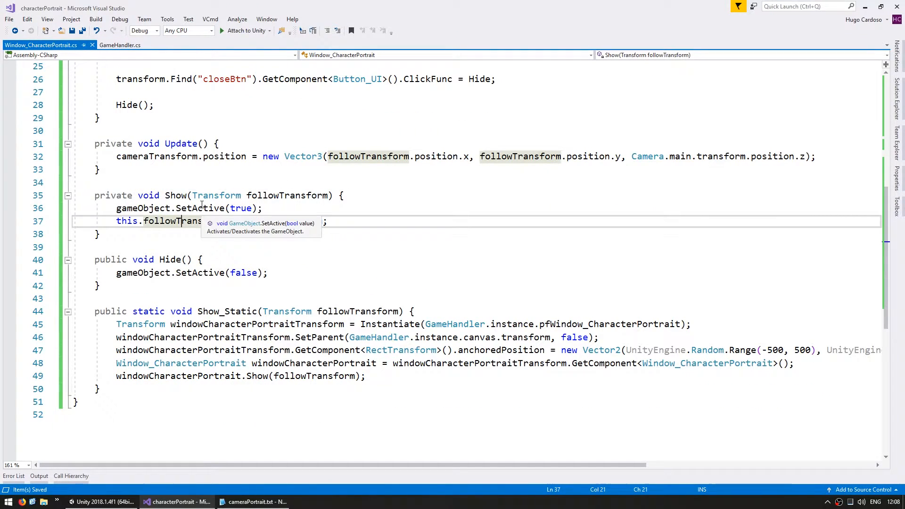
- Create a new RenderTexture(512, 512, 16) in Show and assign it to the 'camera' child's targetTexture
key("Enter")
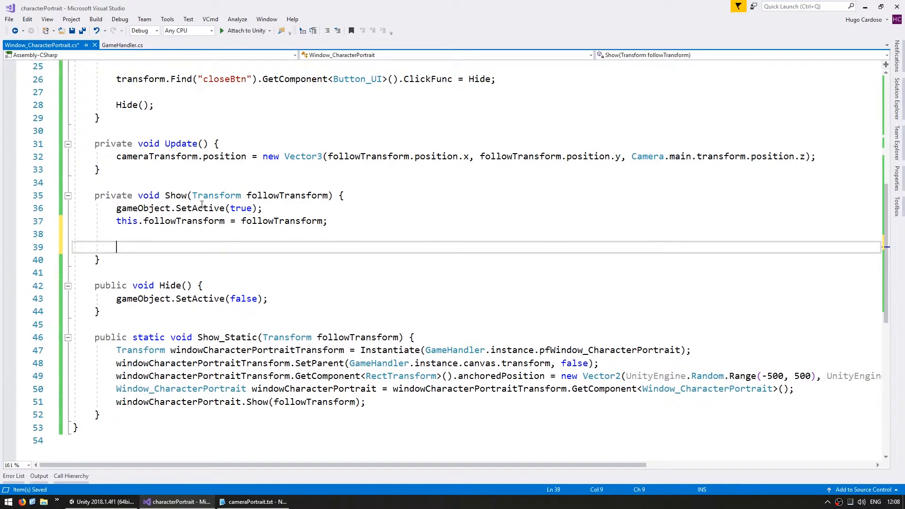
type("RenderTexture renderTexture =")
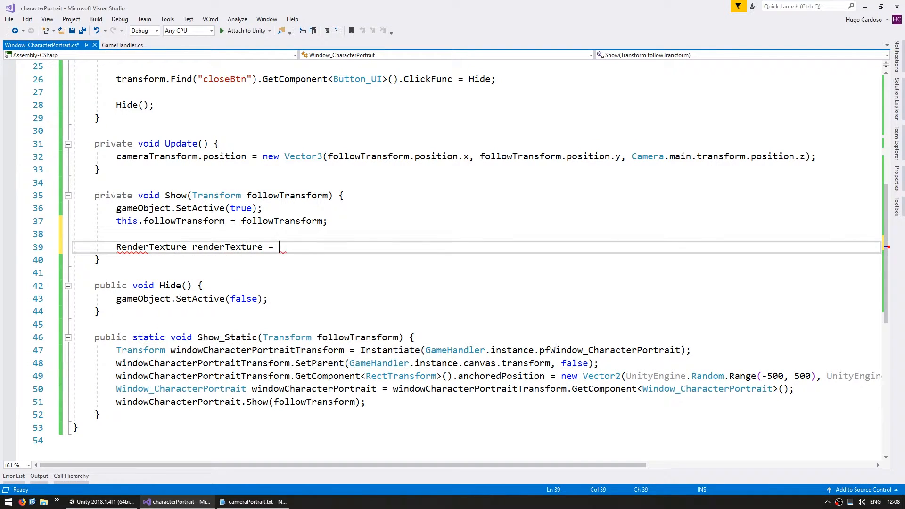
type("new RenderTexture(512, 512, 16);")
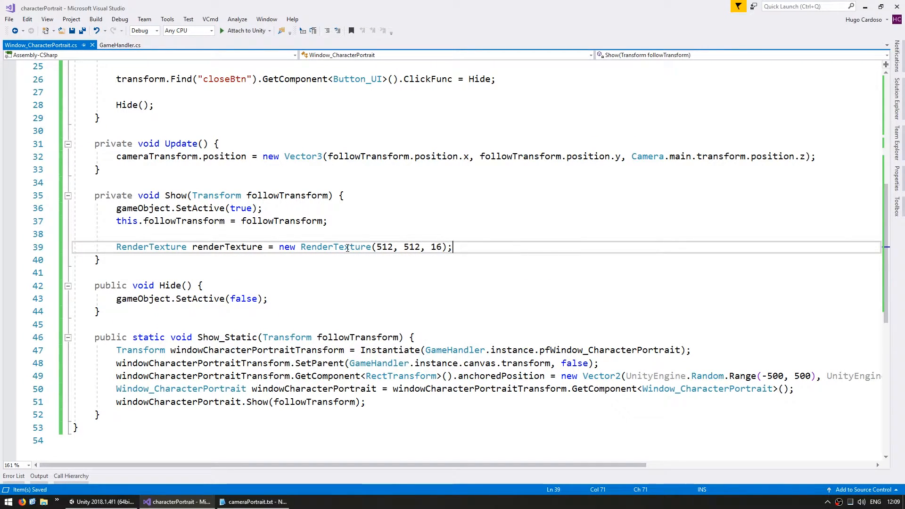
key("Return")
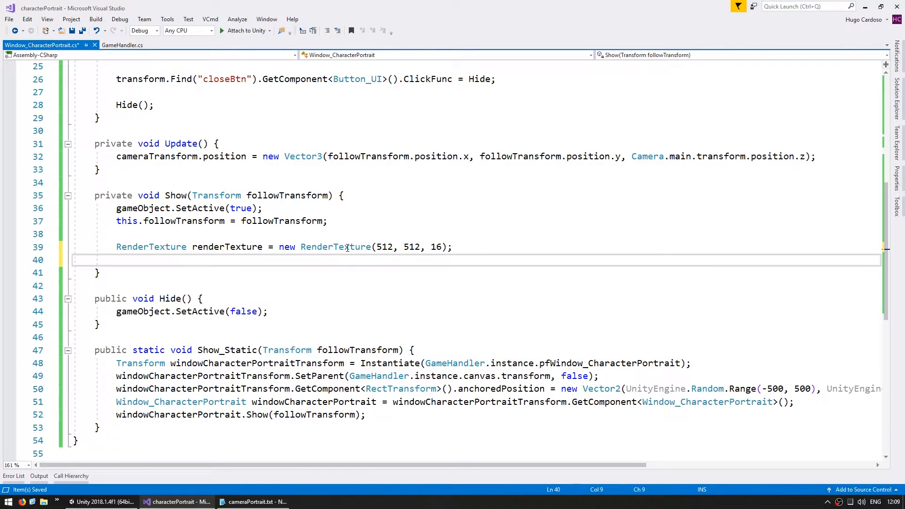
type("transfomr.")
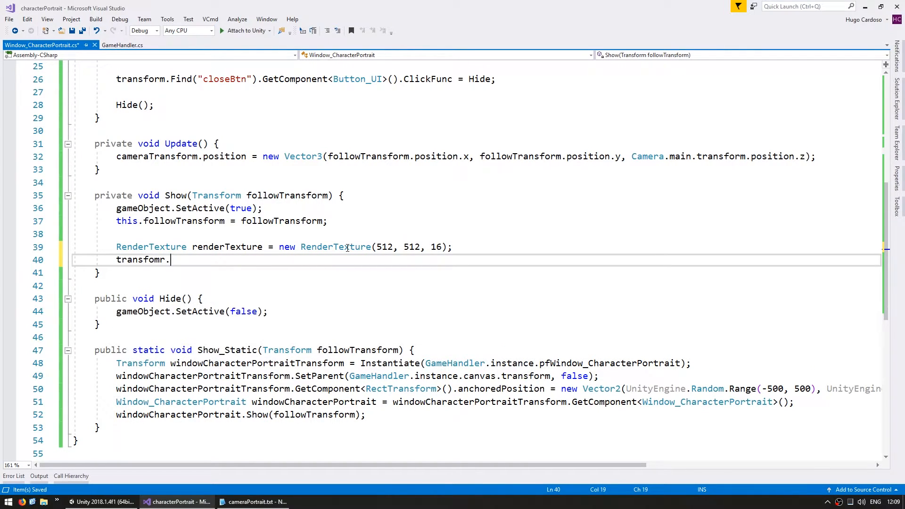
type("Find();")
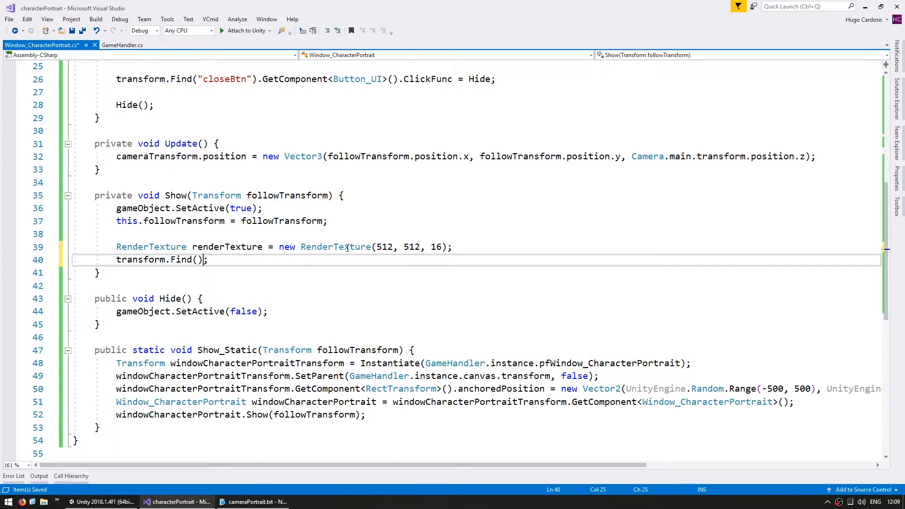
type("\"camera\").GetComponent<Camera")
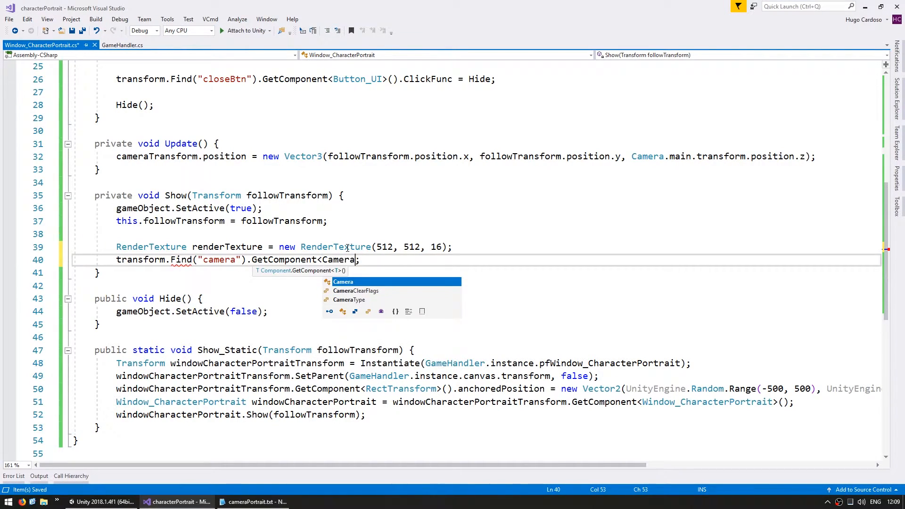
type(">().targetTexture = renderTexture")
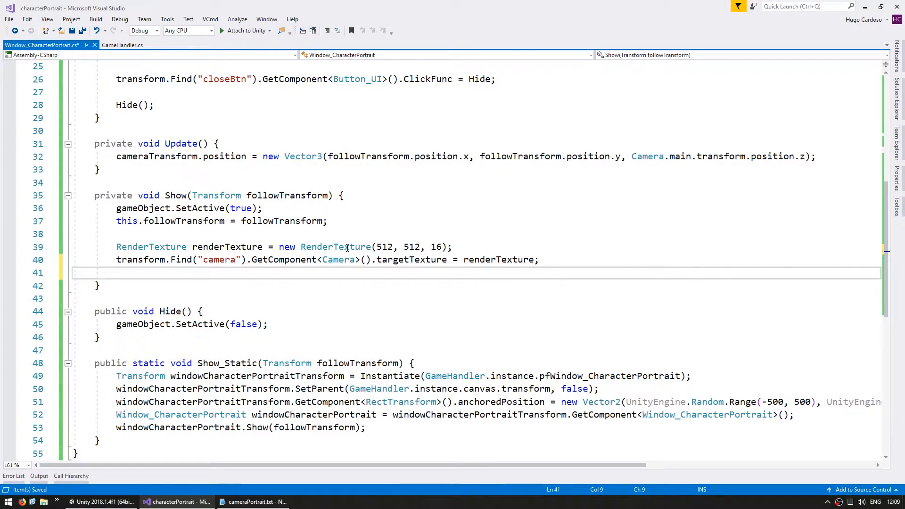
- Assign the render texture to the RawImage with using UnityEngine.UI, and verify two different characters in Unity
type("transform.Find")
type("using")
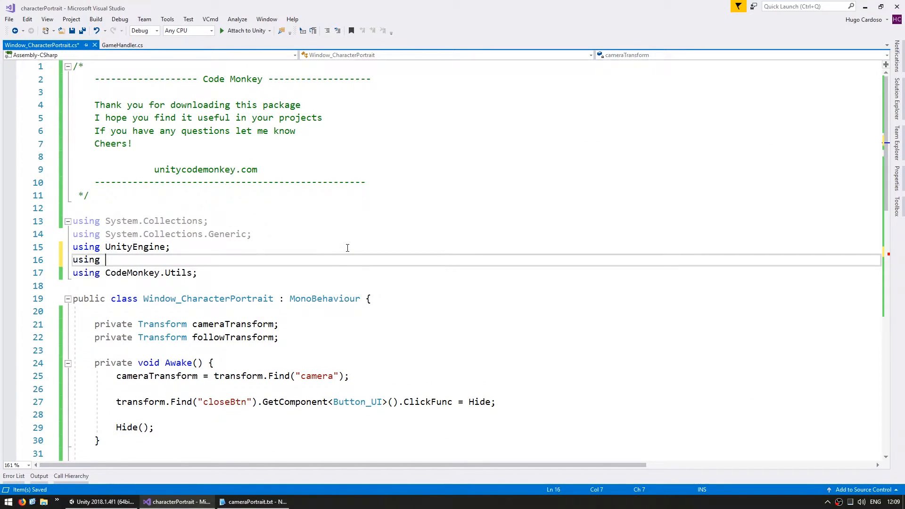
type("UnityEngine.U")
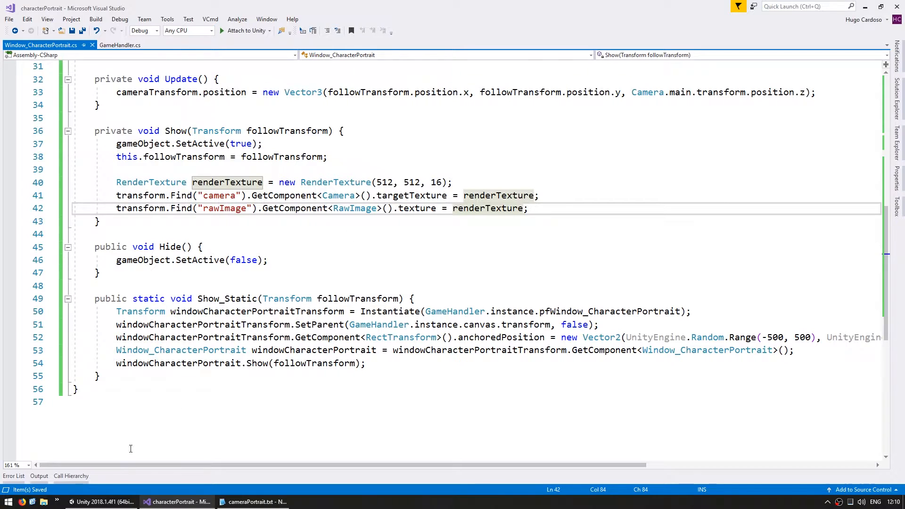
left_click(101, 501)
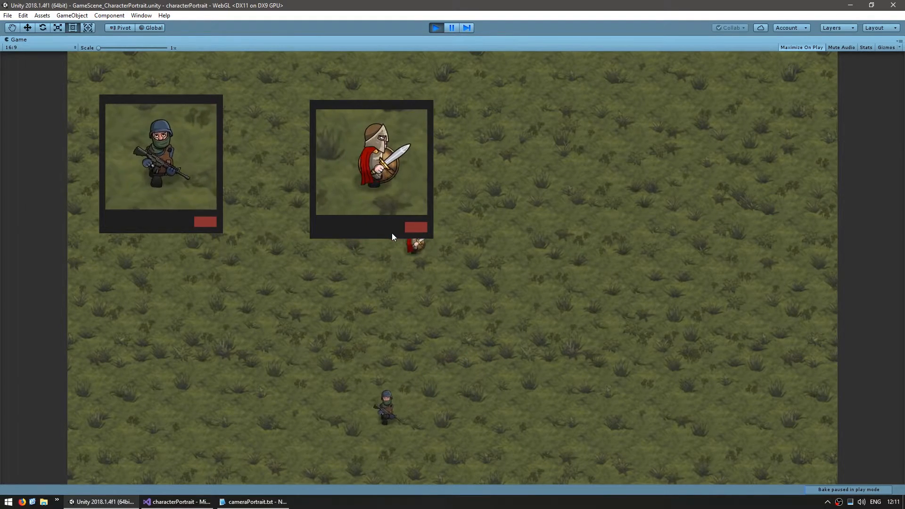
left_click(179, 502)
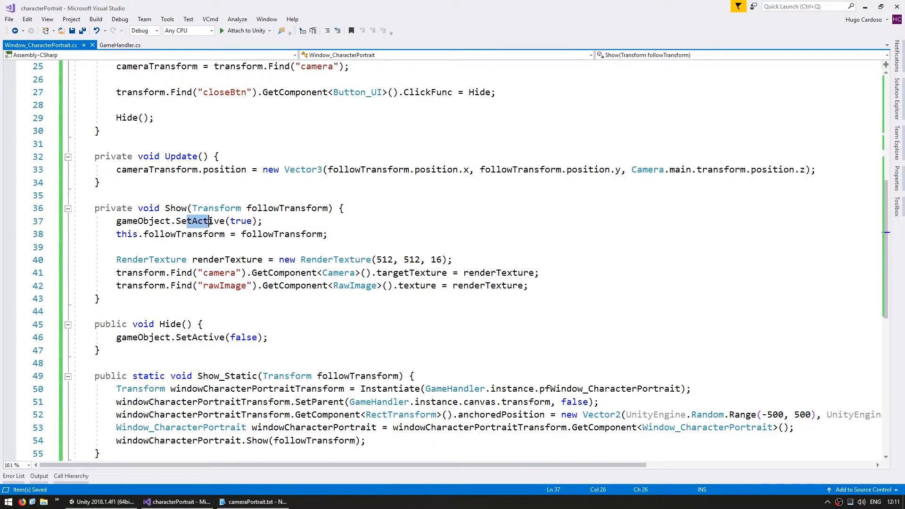
- Replace Hide with a private DestroyWindow method that calls Destroy(gameObject)
left_click(208, 337)
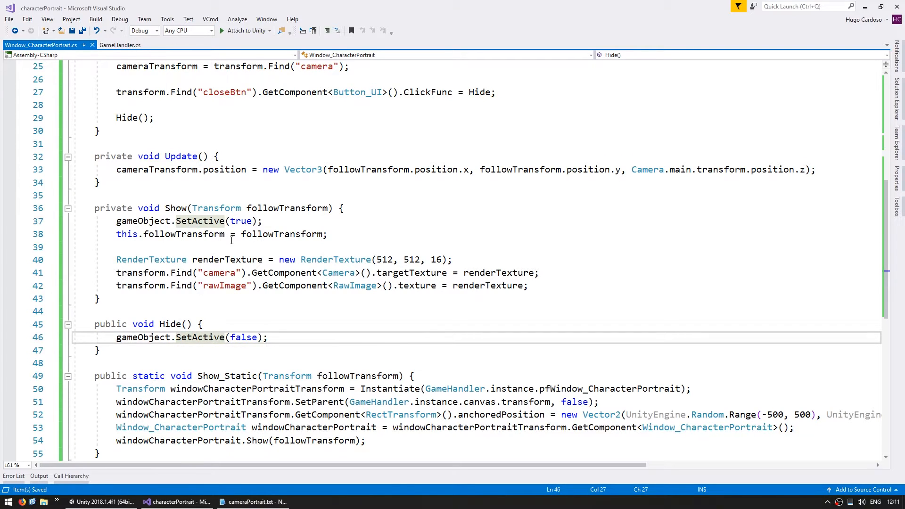
scroll("up", 3)
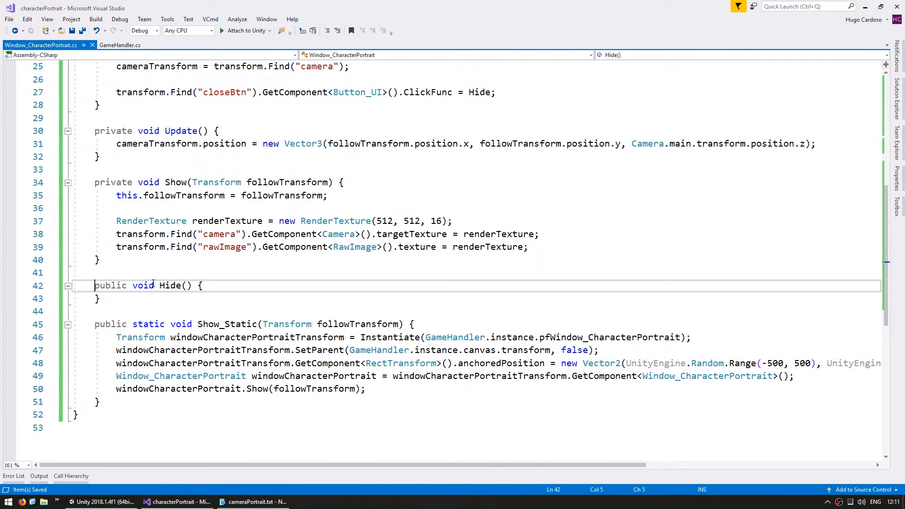
type("private")
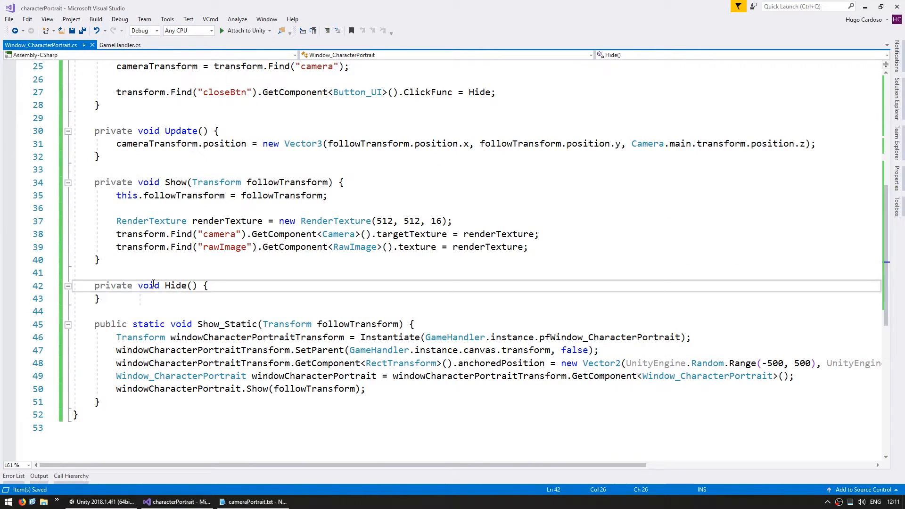
double_click(175, 285)
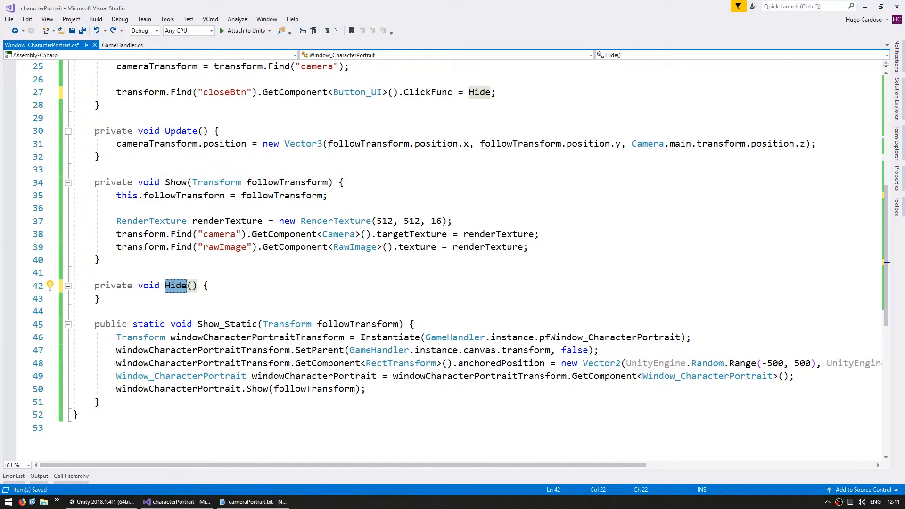
key("f2")
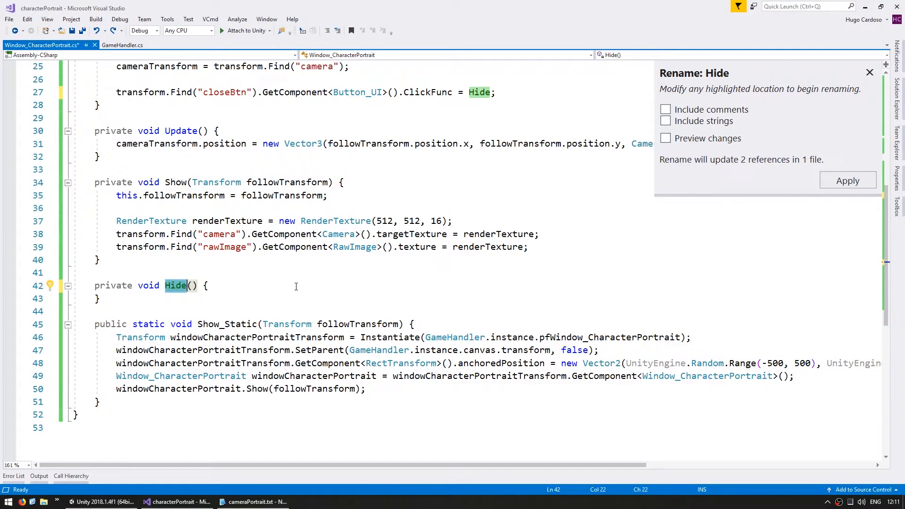
type("DesrtoyWindow")
type("Destroy();")
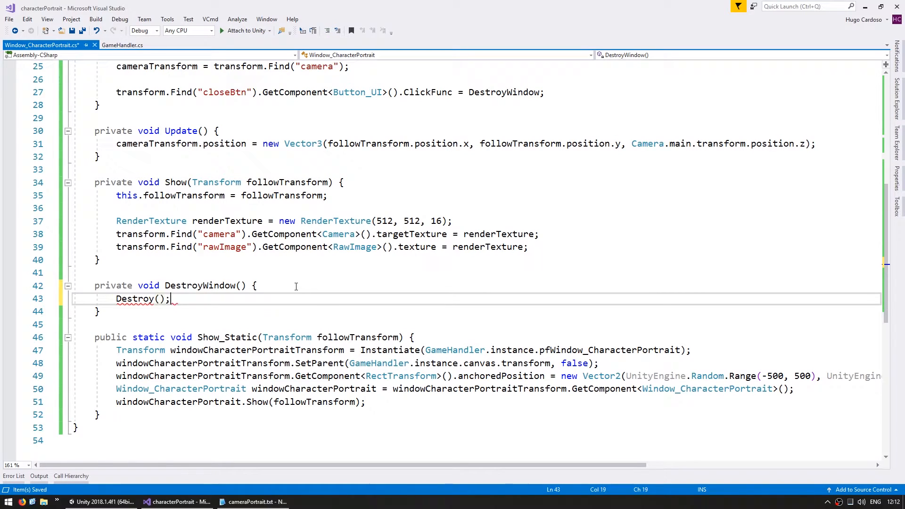
type("gameObject")
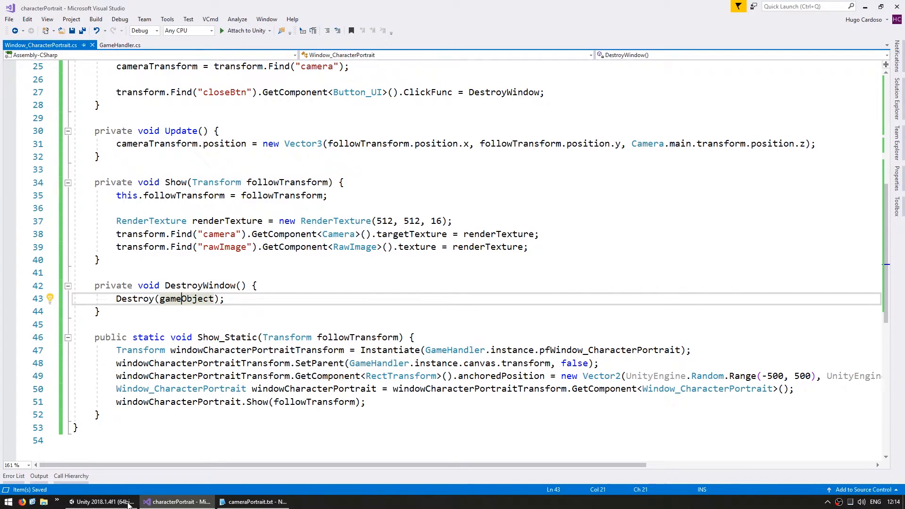
- Play test closing portraits, then click the soldier repeatedly to reveal duplicate windows for one character
left_click(102, 502)
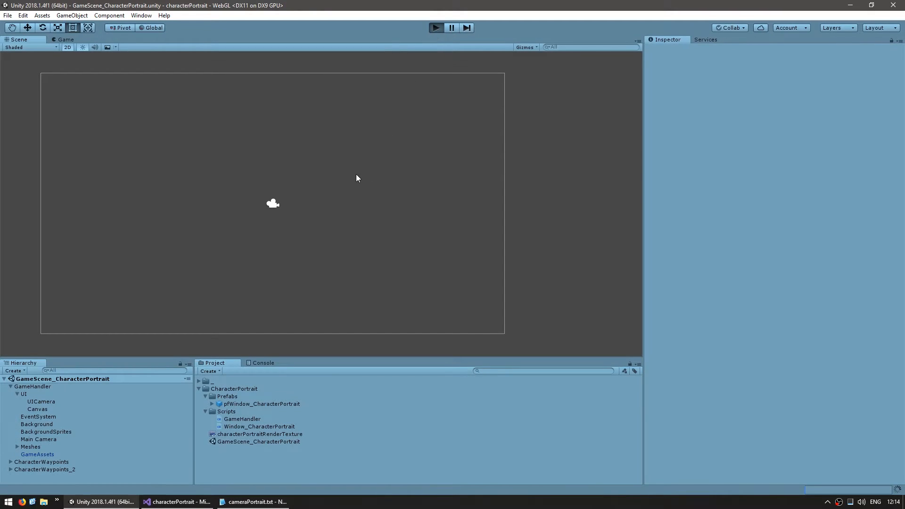
left_click(435, 27)
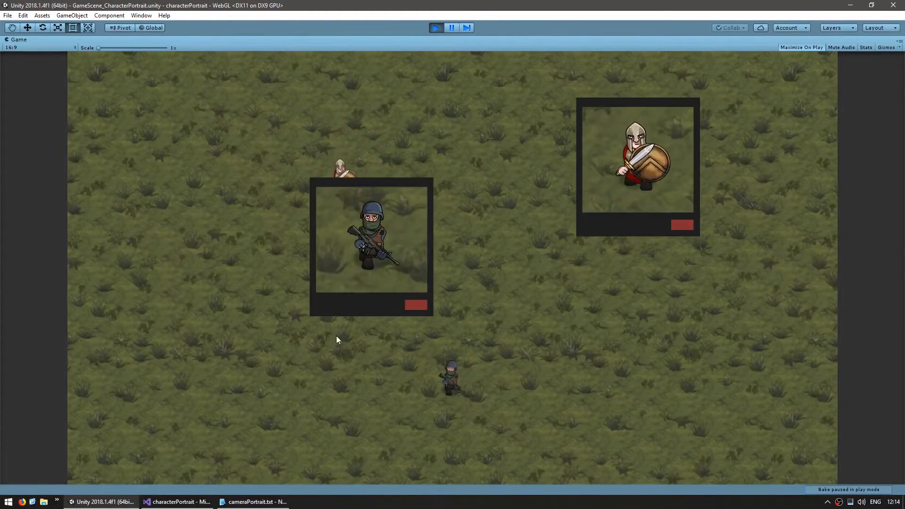
left_click(451, 28)
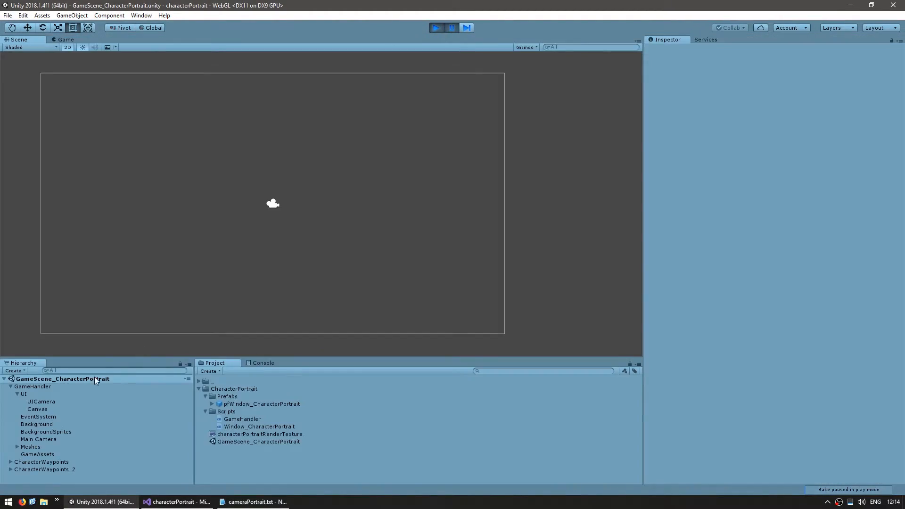
left_click(36, 409)
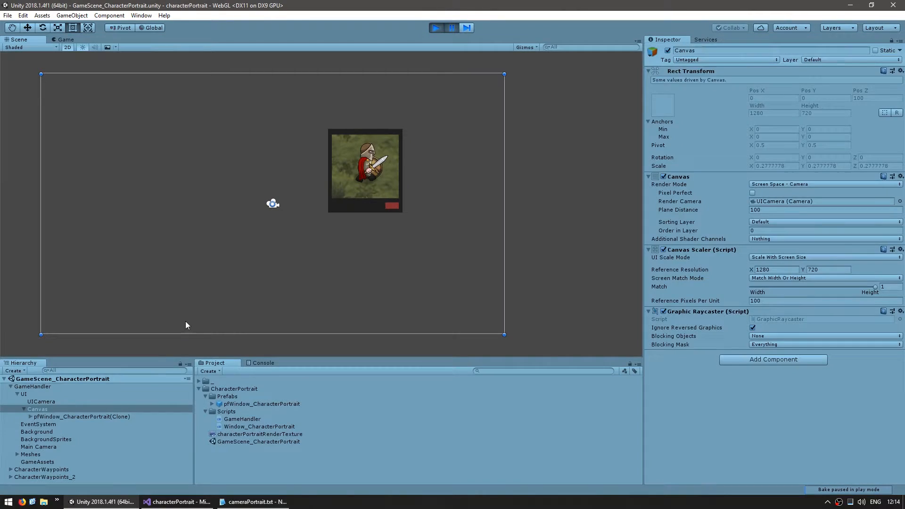
left_click(436, 28)
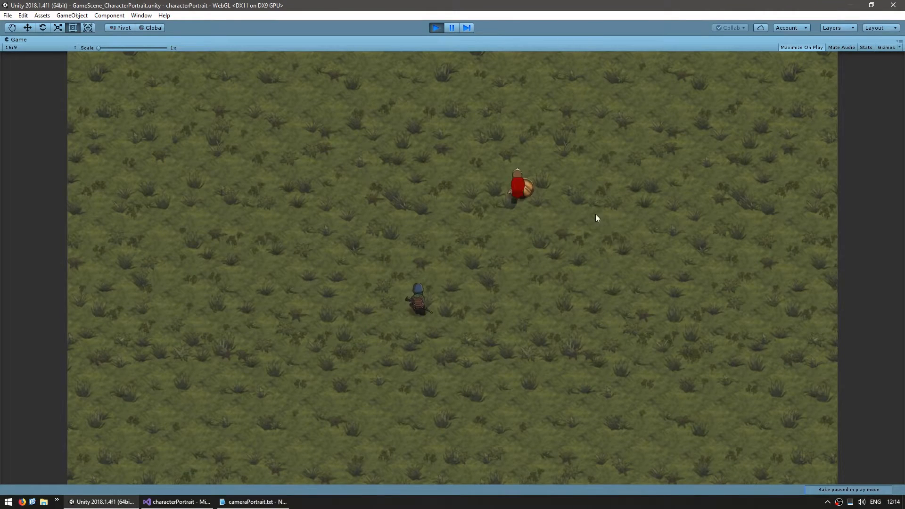
left_click(450, 28)
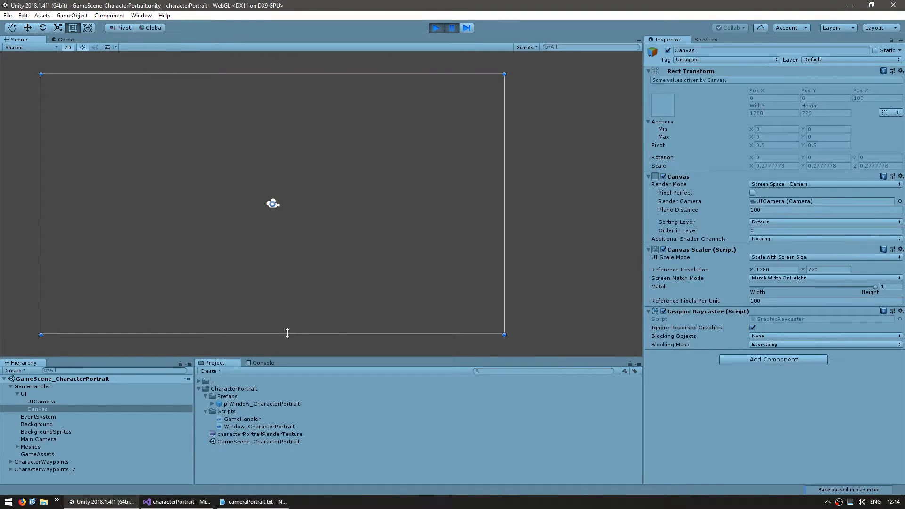
left_click(436, 28)
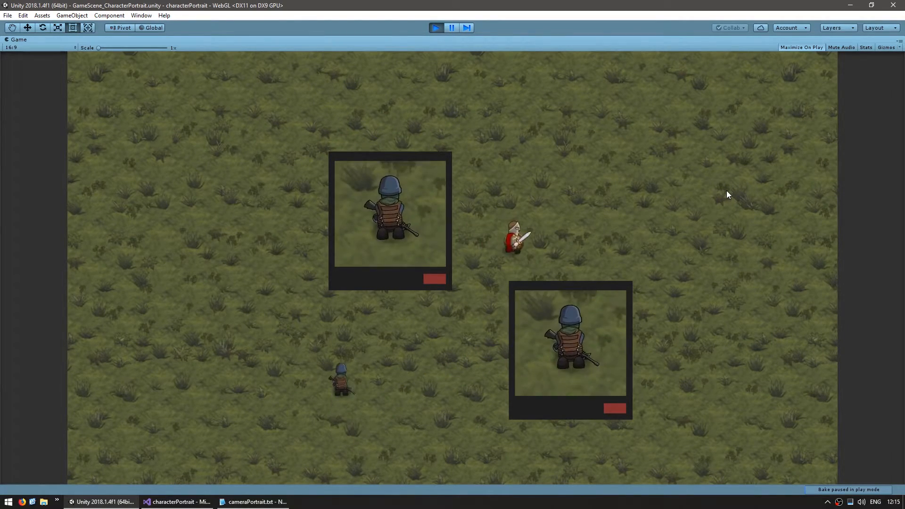
- Declare private static Dictionary<Transform, Window_CharacterPortrait> windowDictionary at the top of the class and save
left_click(179, 501)
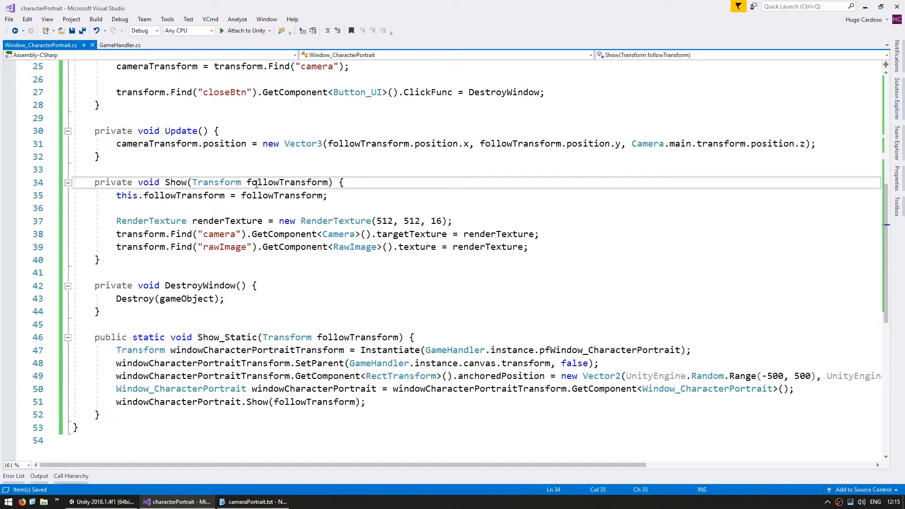
scroll("up", 3)
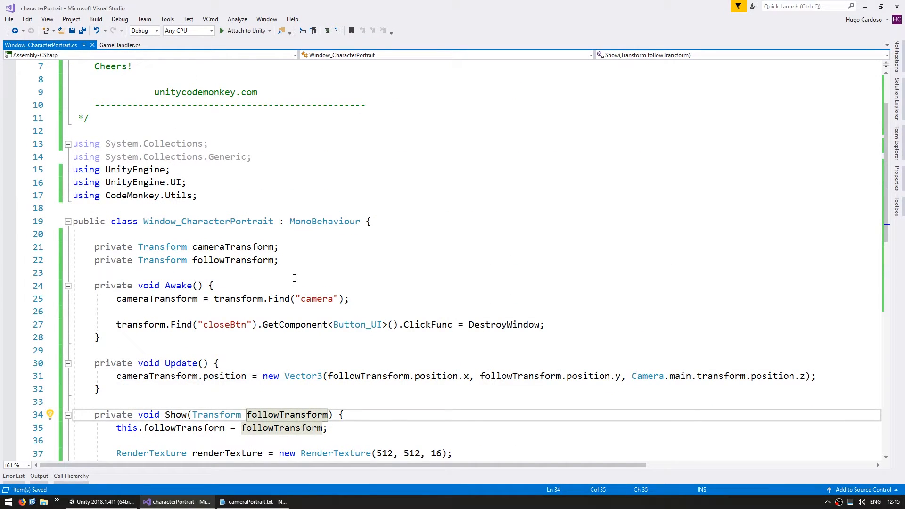
mouse_move(182, 234)
type("private static")
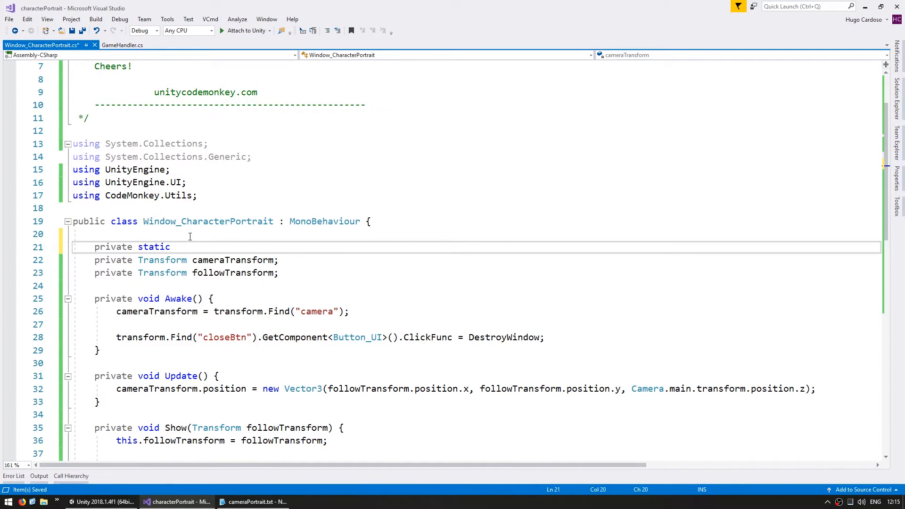
type("Dictionary<>")
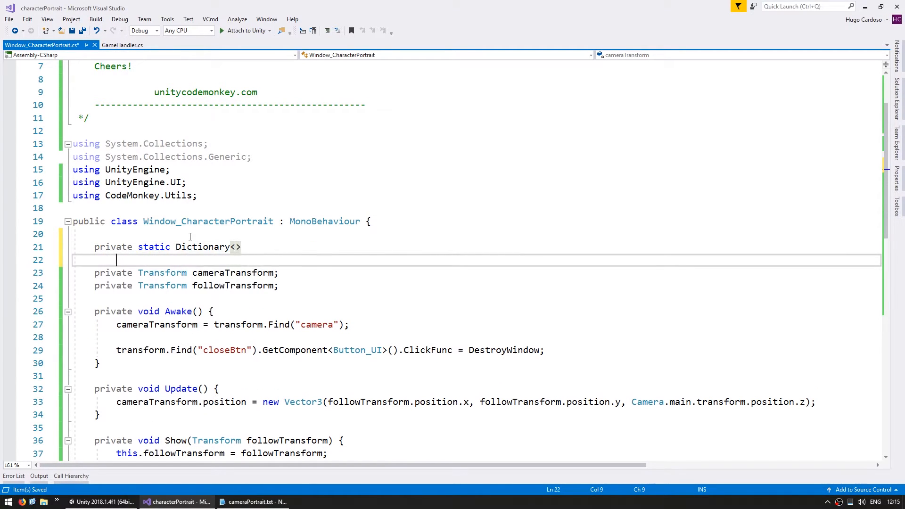
left_click(241, 247)
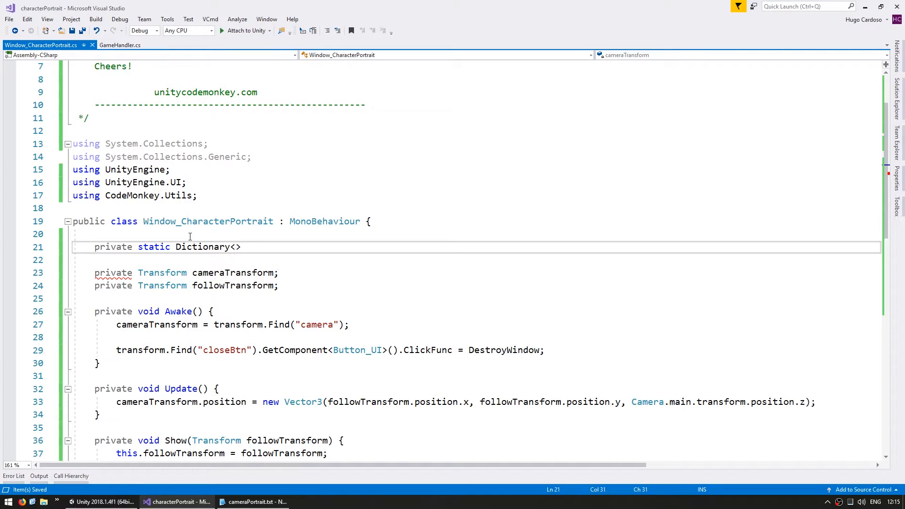
type("Transform,")
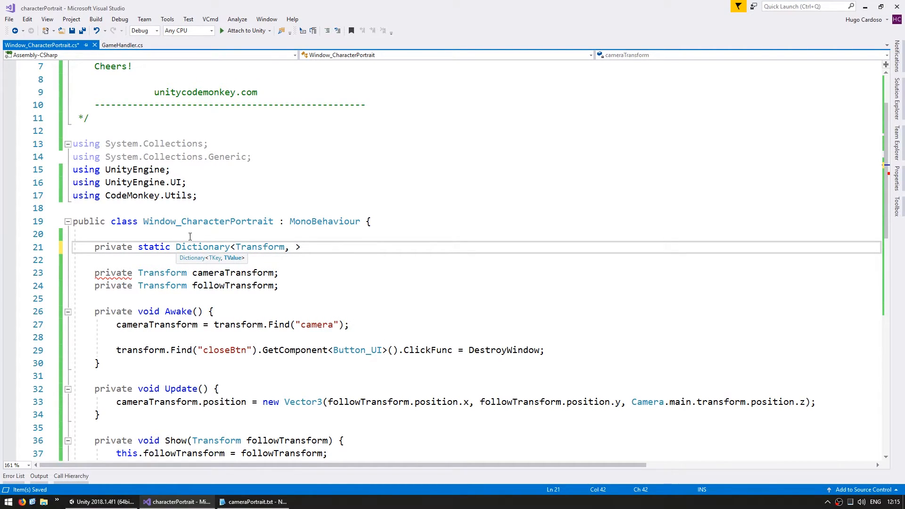
type("Window_CharacterPortrait")
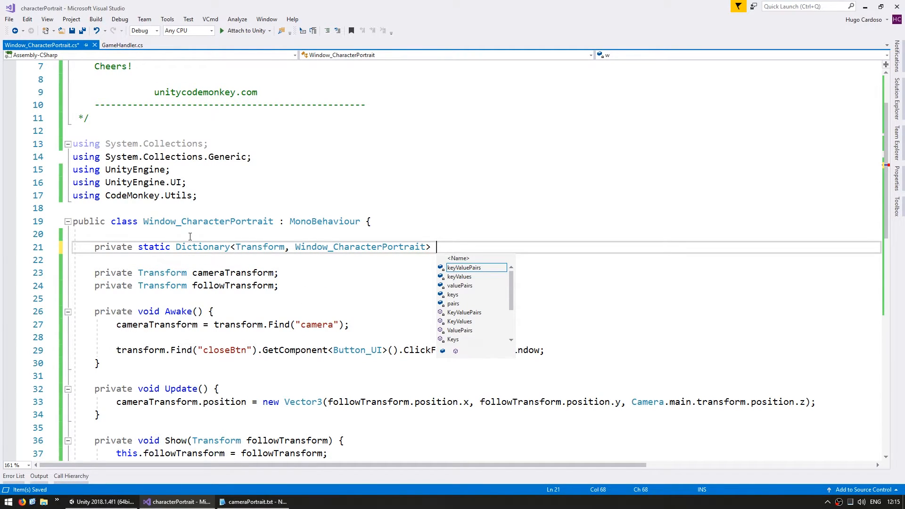
type("windowDictionary;")
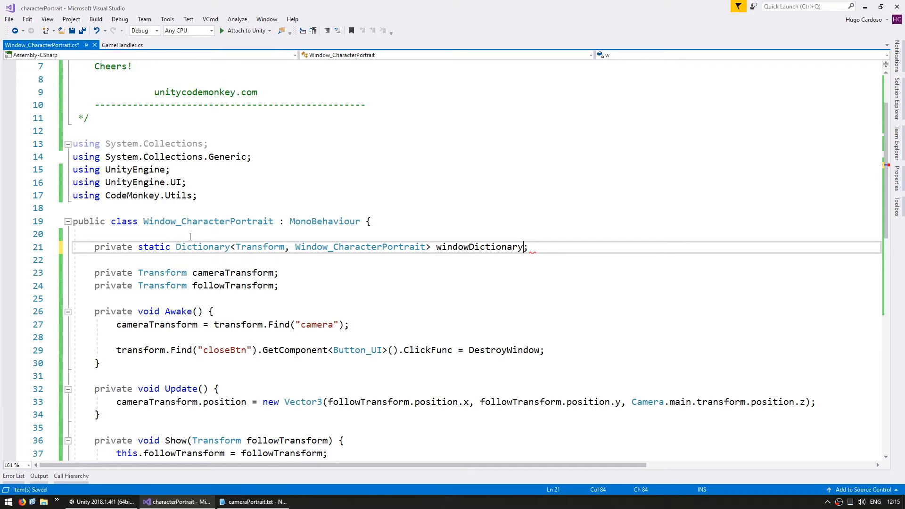
scroll("down", 3)
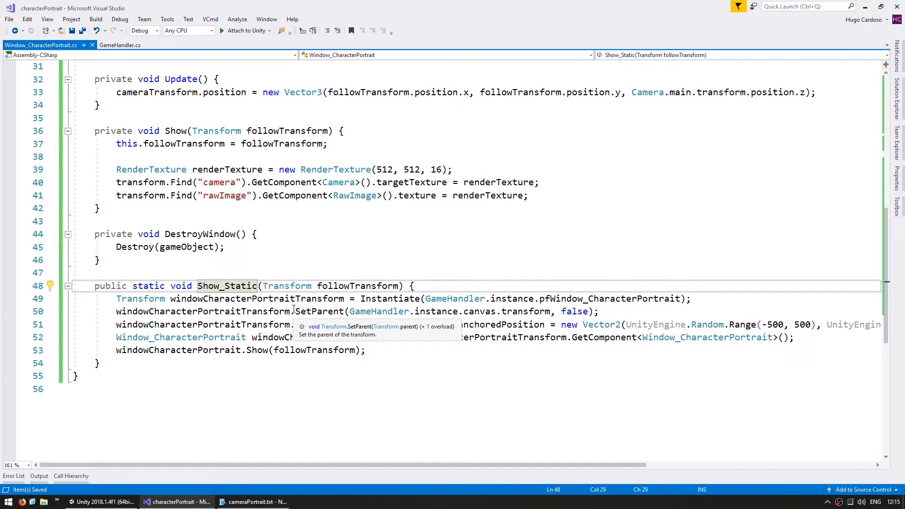
- Add a null check in Show_Static that creates a new Dictionary<Transform, Window_CharacterPortrait> when windowDictionary is missing
type("if (windowDictionary == null) {")
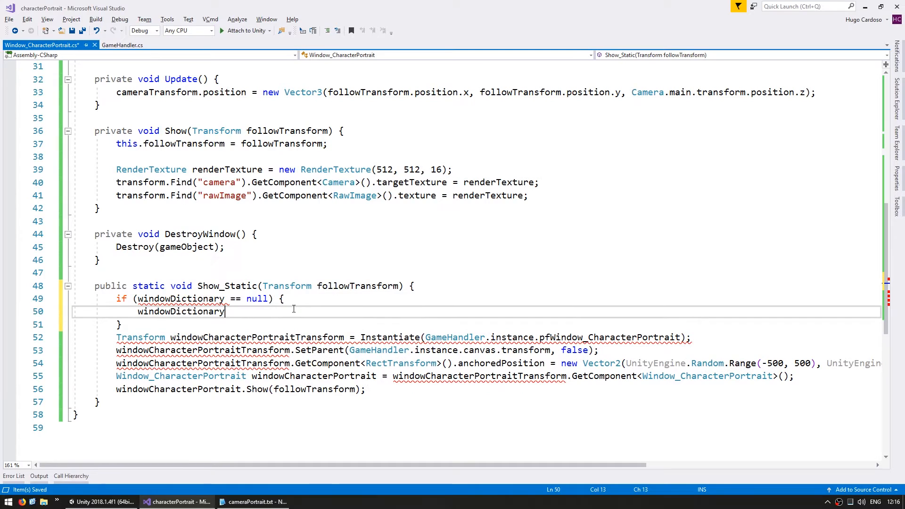
type("= new Dictionary<Transform, Window_CharacterPortrait>();")
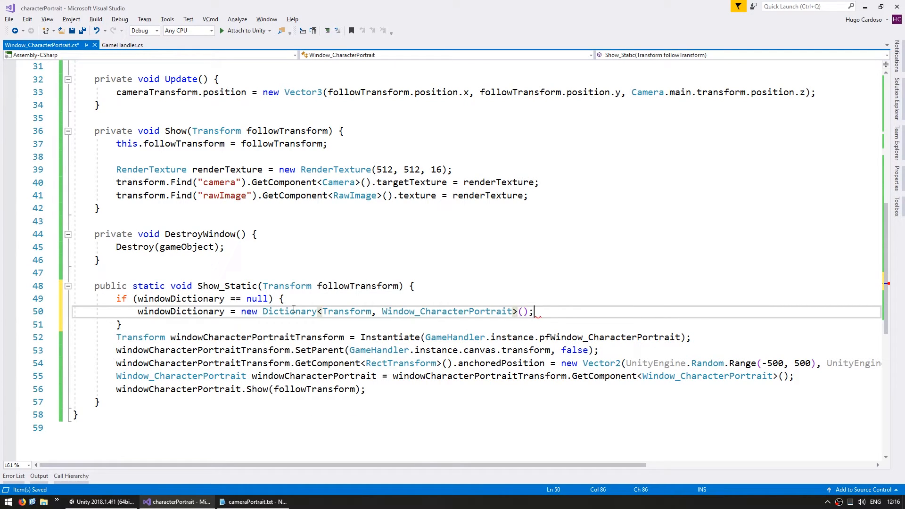
key("Enter")
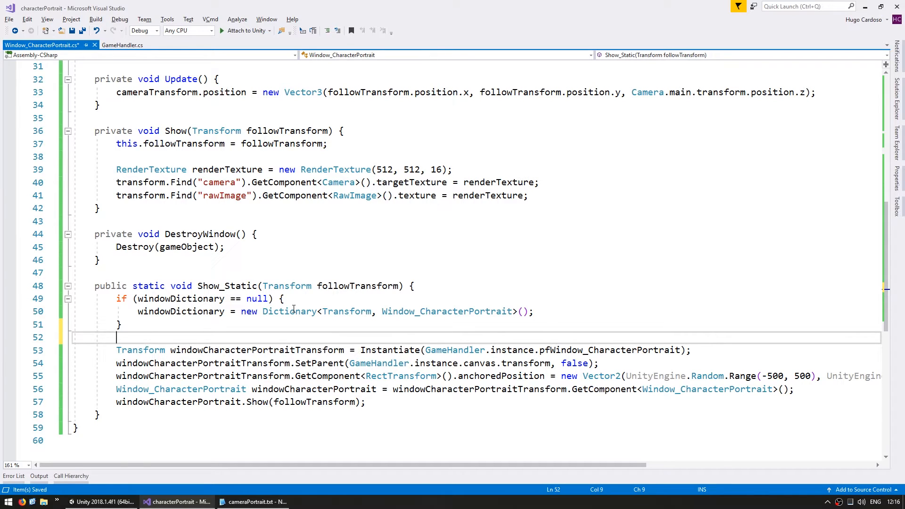
key("enter")
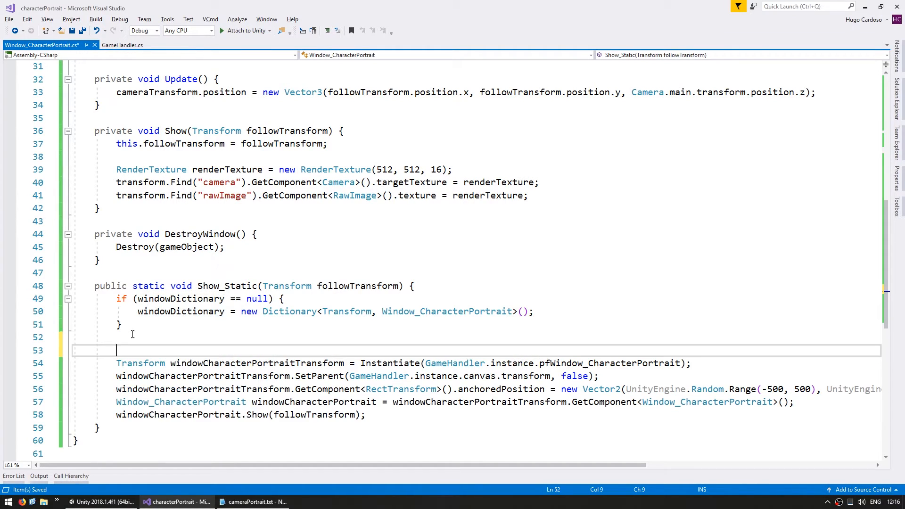
- Wrap instantiation in if (!windowDictionary.ContainsKey(followTransform)) and store the new window under windowDictionary[followTransform]
type("if (windowDictionary.ContainsKey(followTransform")
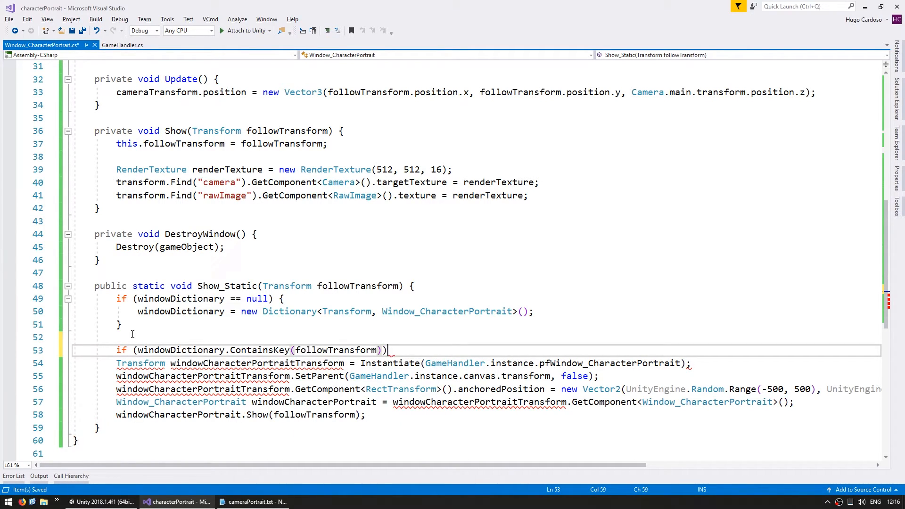
type("{")
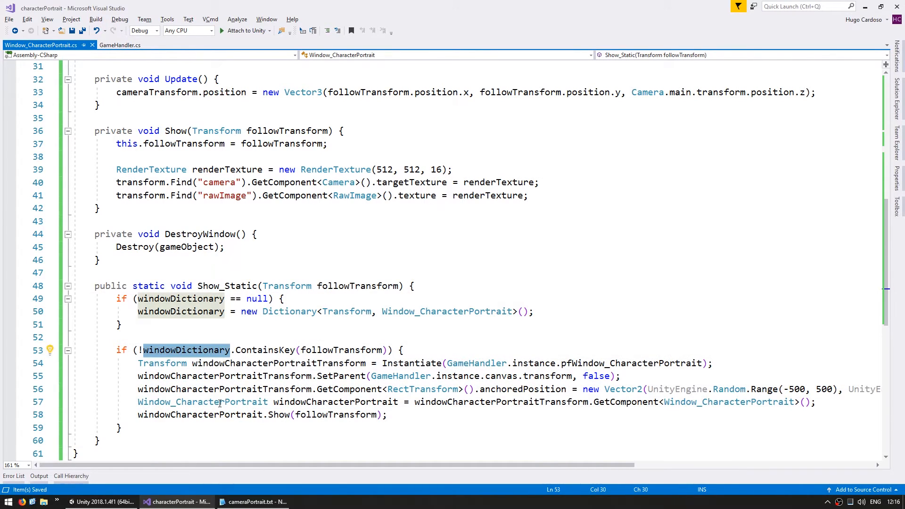
type("windowDictionary[")
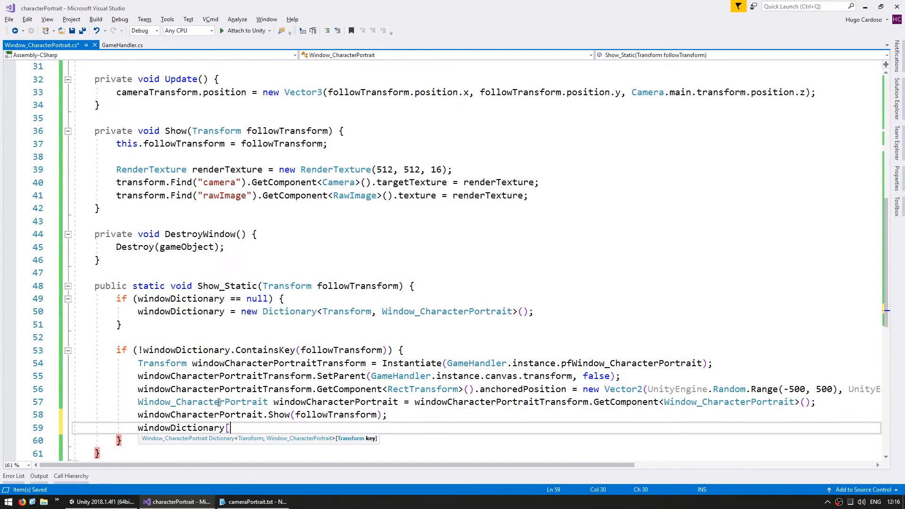
type("followTransform] = windowCharacterPortrait;")
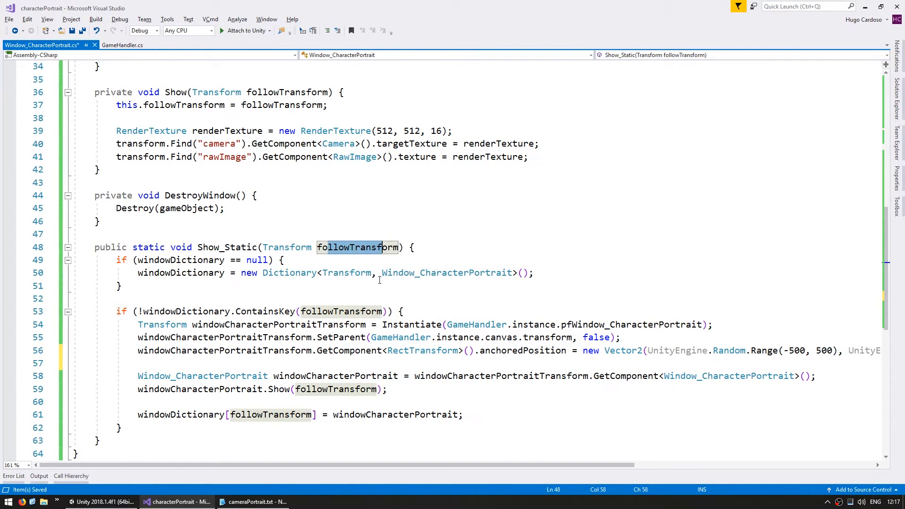
- In DestroyWindow add windowDictionary.Remove(followTransform) before Destroy, save, and return to Unity's game view
left_click(179, 260)
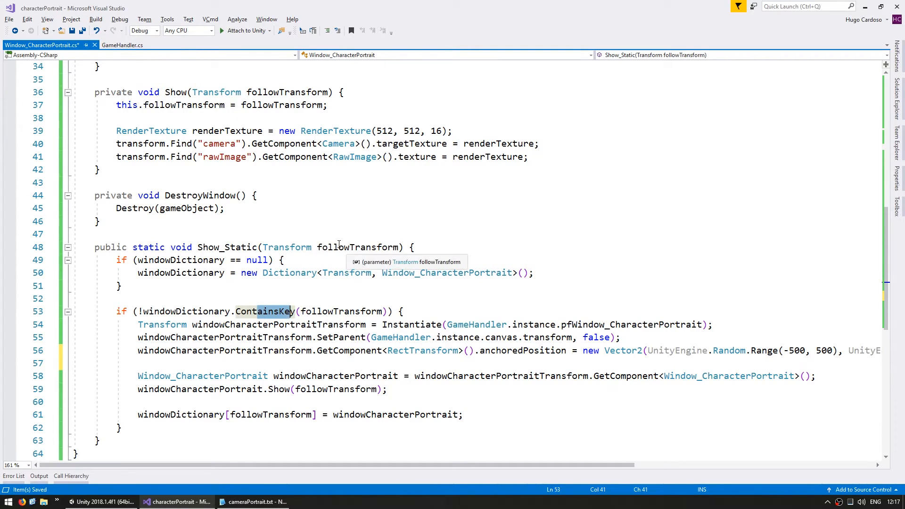
left_click(356, 246)
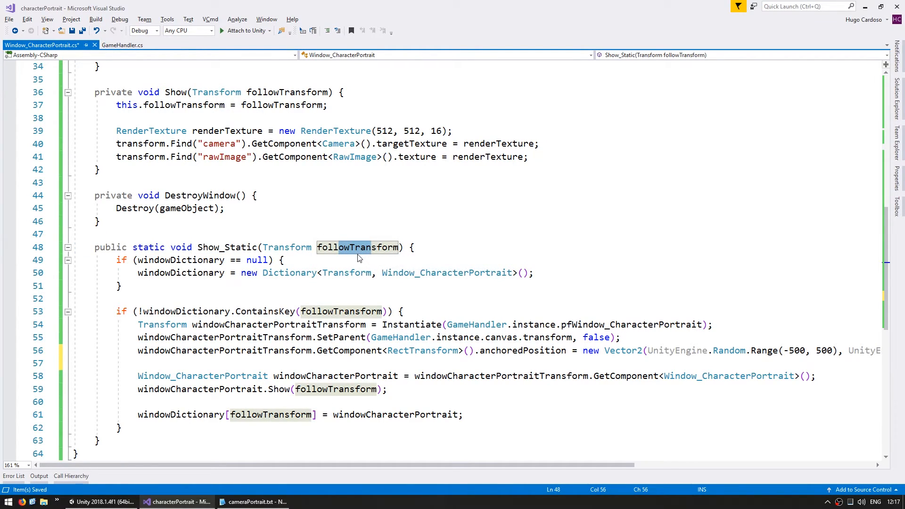
left_click(216, 311)
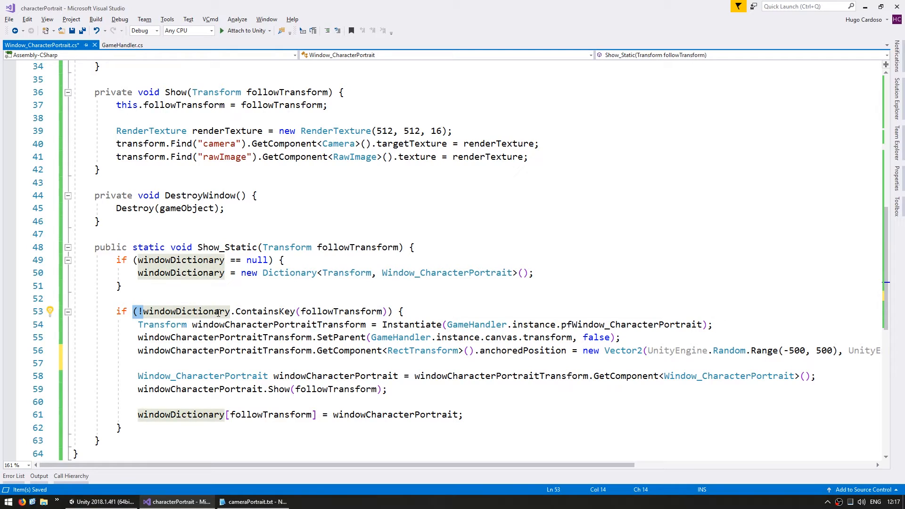
mouse_move(263, 311)
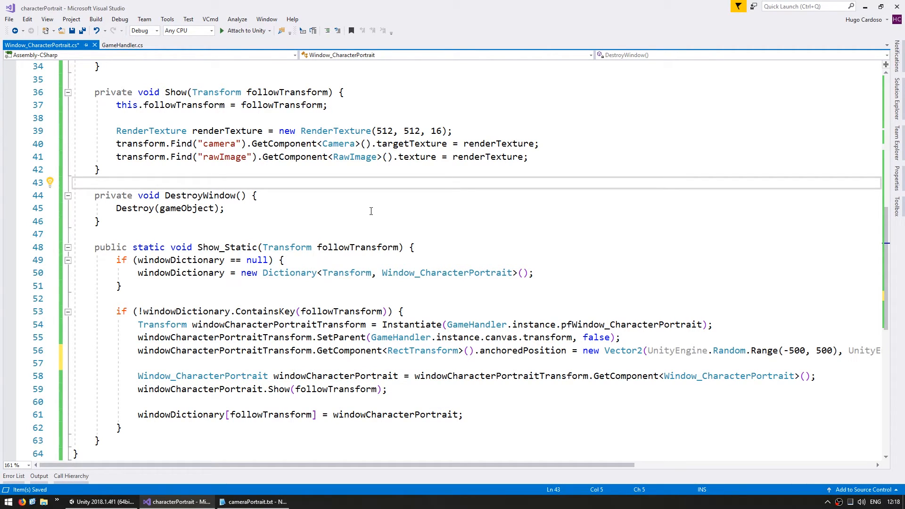
type("windowDictionary.Remove(followTransform);")
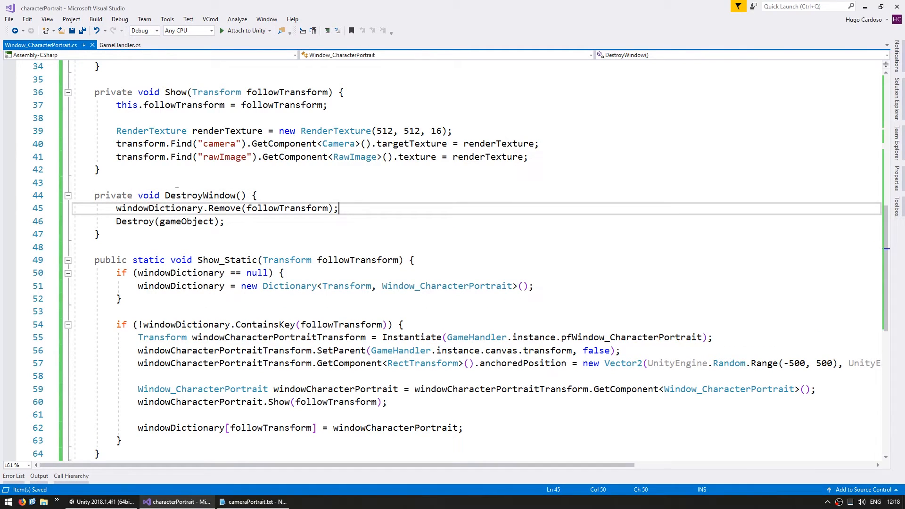
left_click(100, 502)
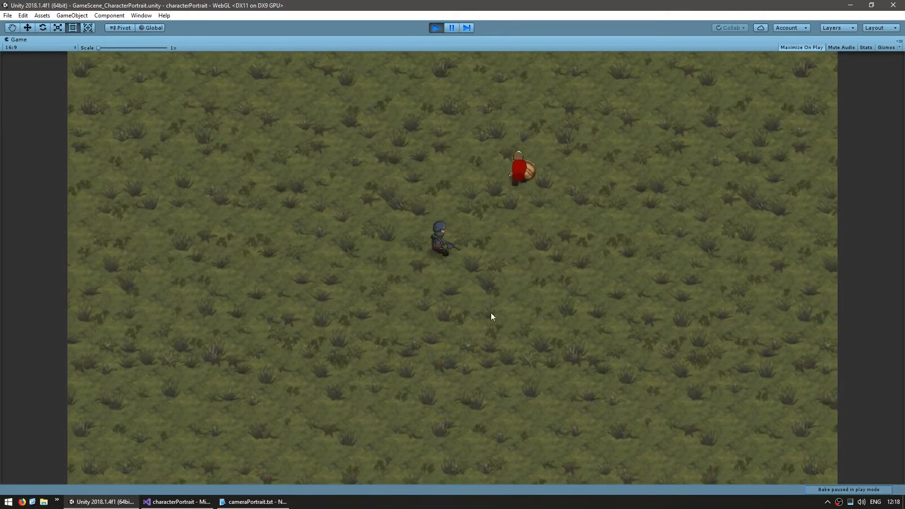